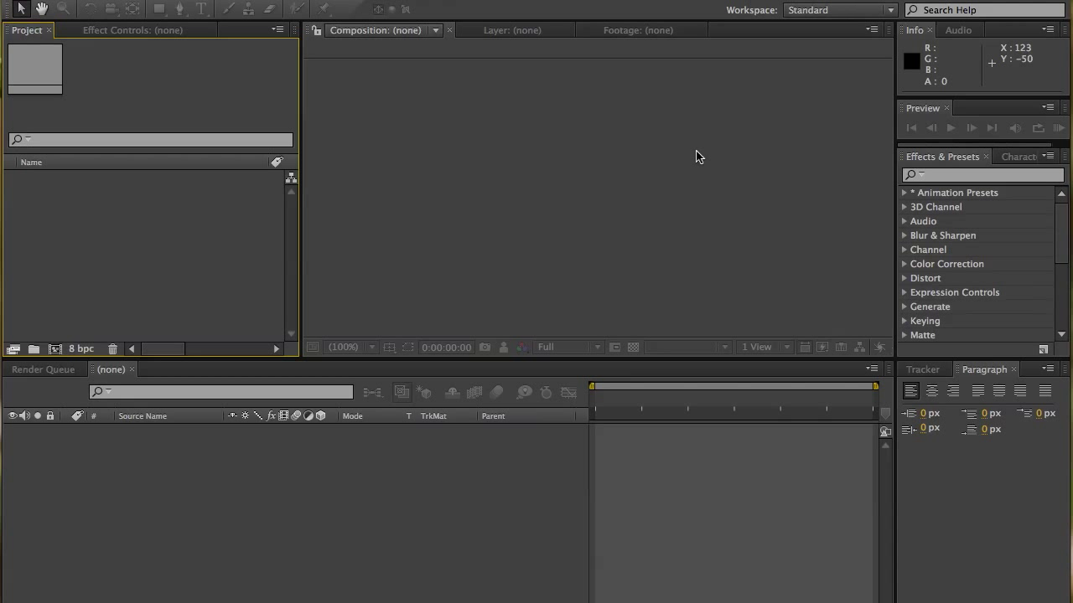
mouse_move(184, 251)
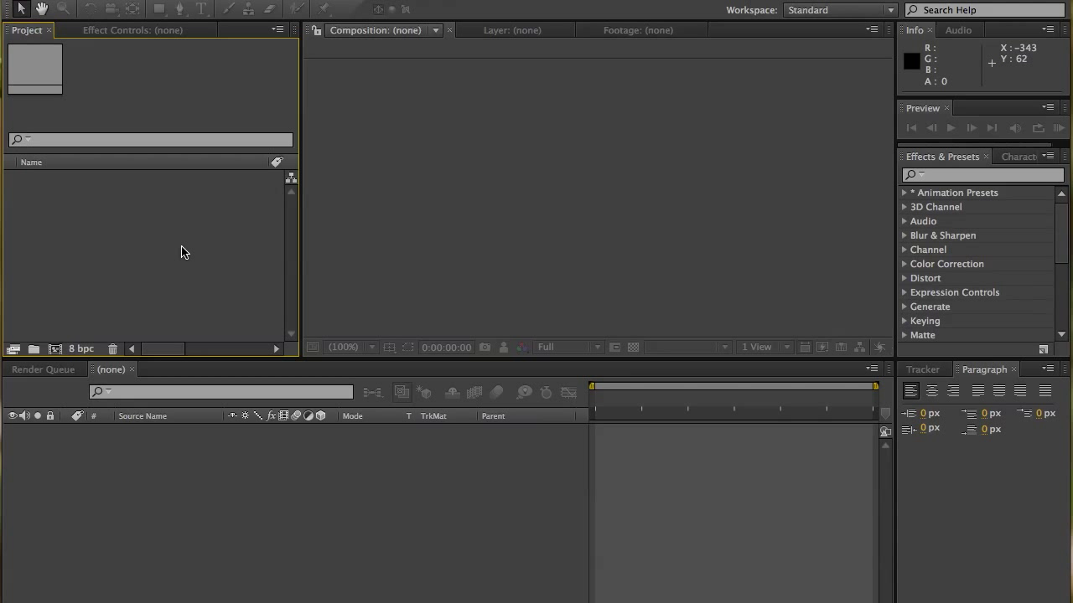
mouse_move(373, 281)
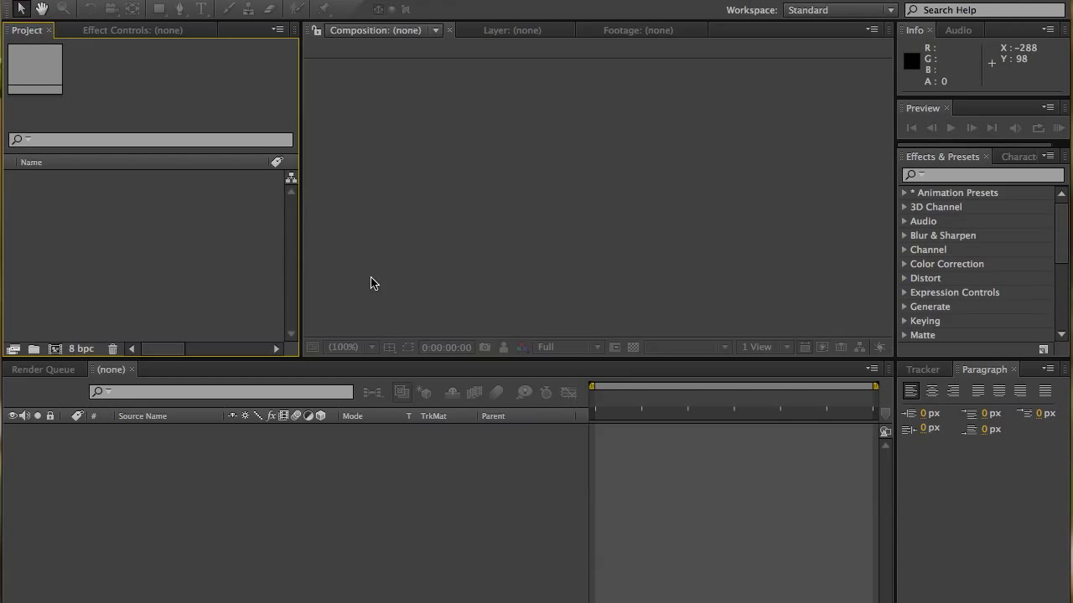
mouse_move(427, 288)
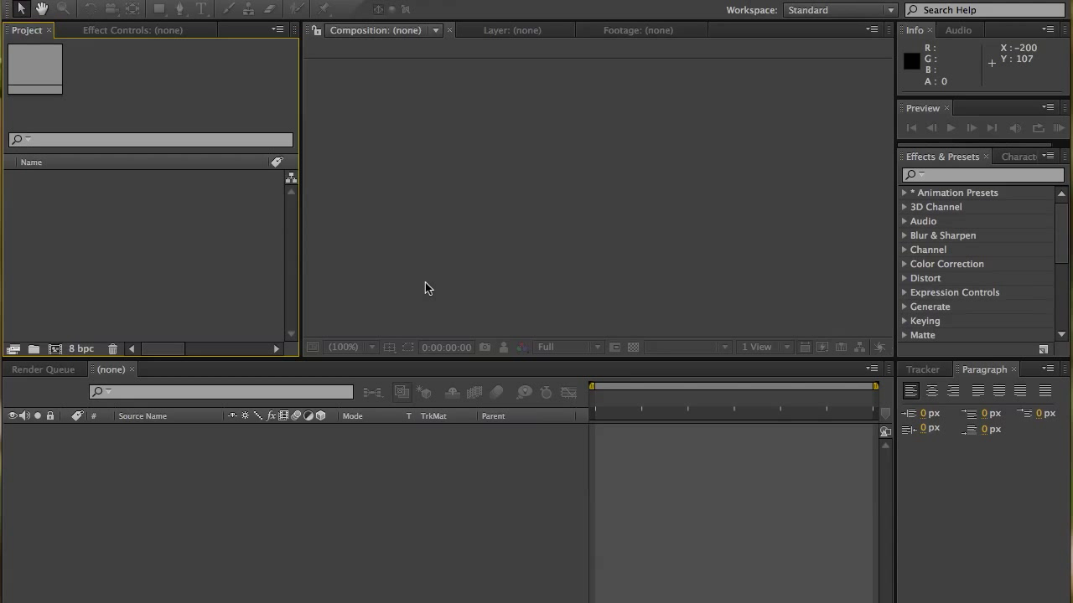
mouse_move(258, 301)
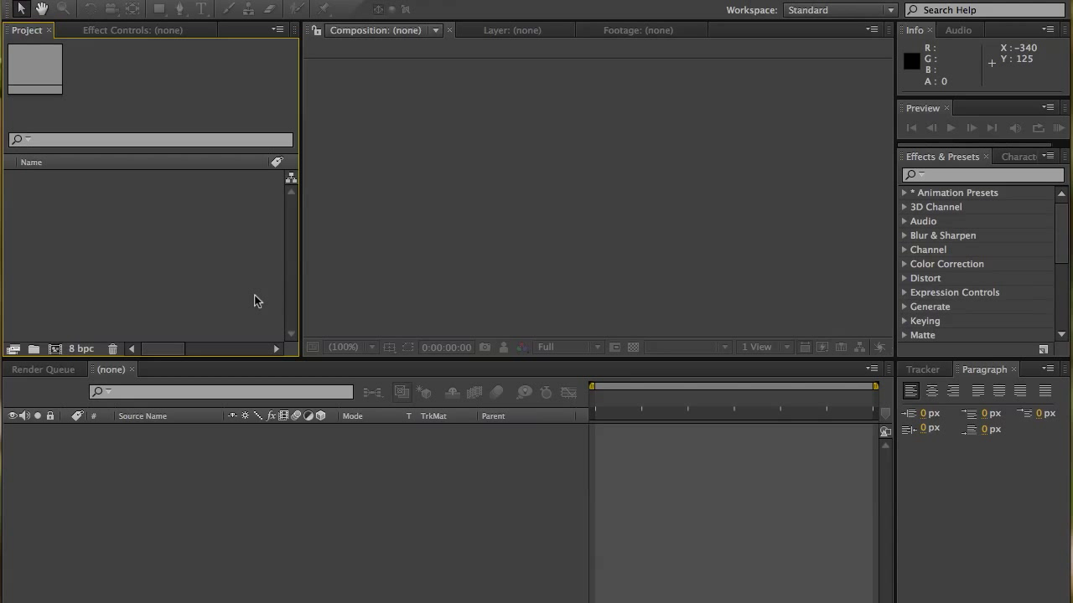
mouse_move(211, 298)
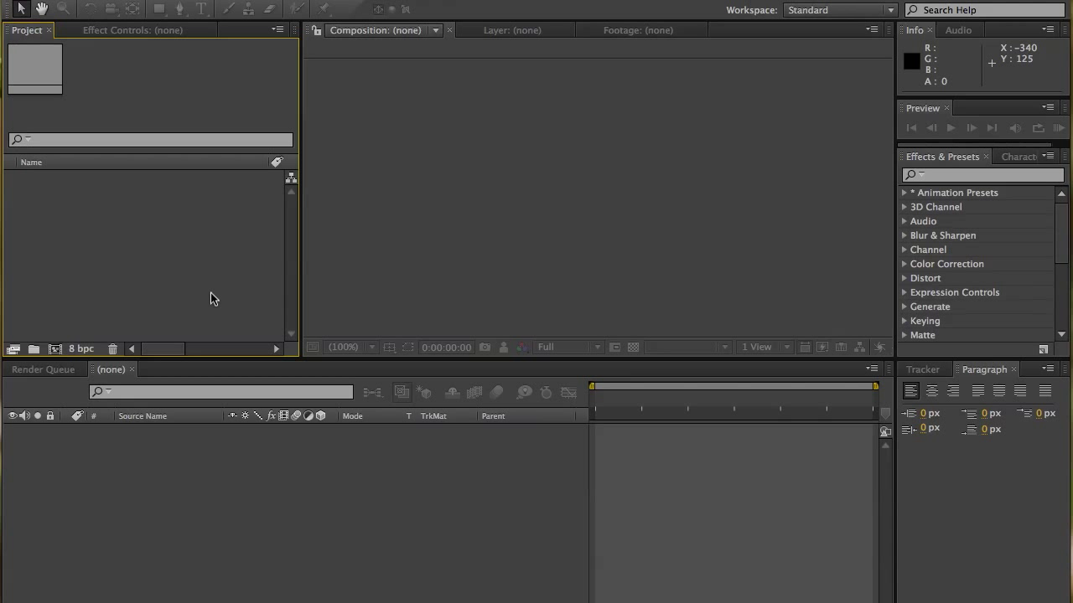
mouse_move(231, 367)
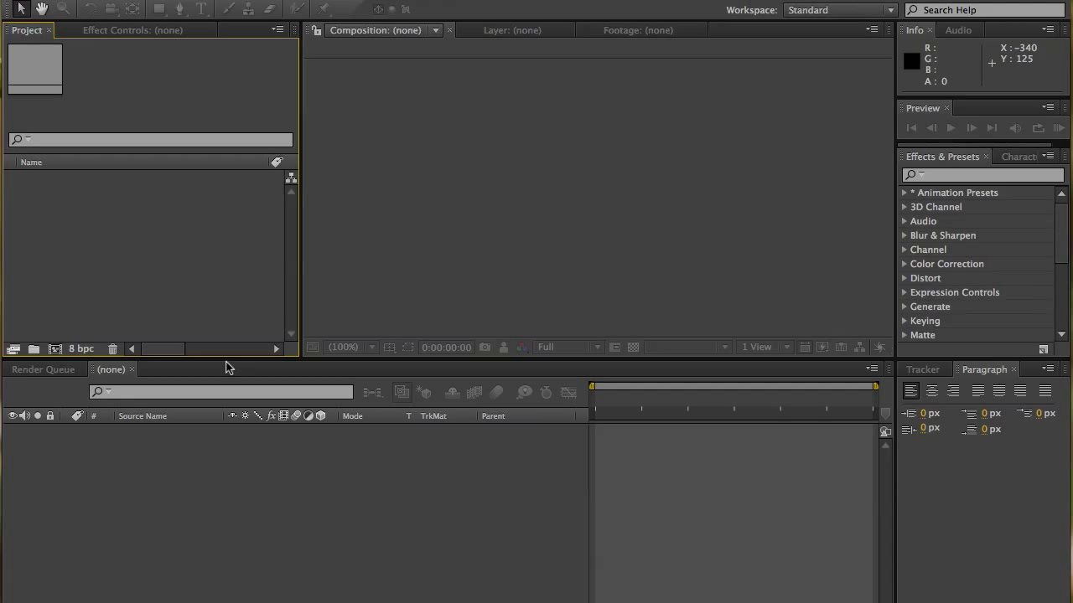
Import folder 1 of walking clips and sounds into the project via File > Import
click(362, 521)
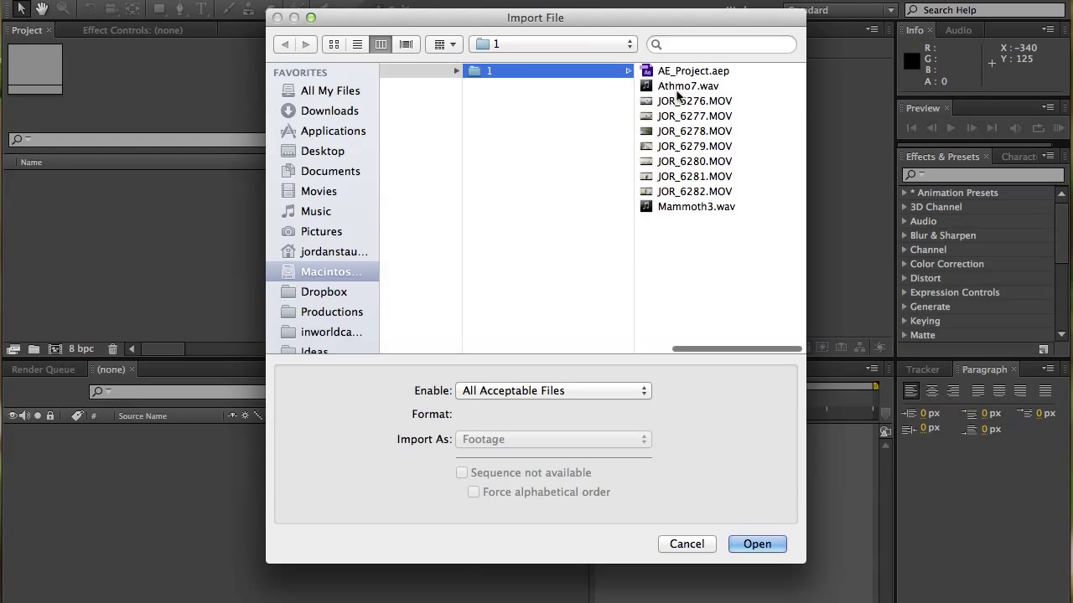
click(756, 543)
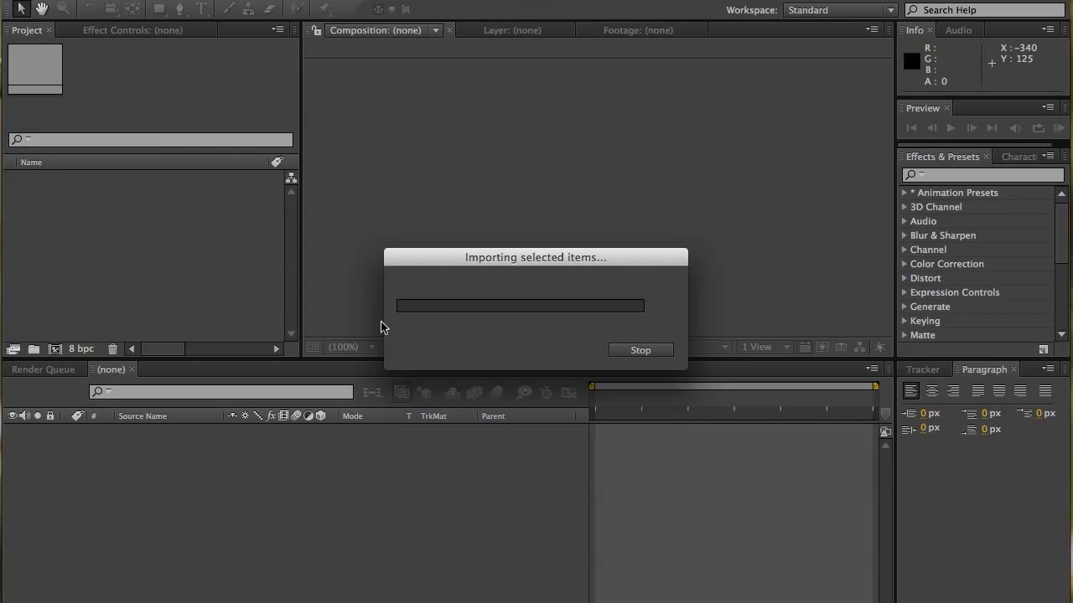
mouse_move(292, 332)
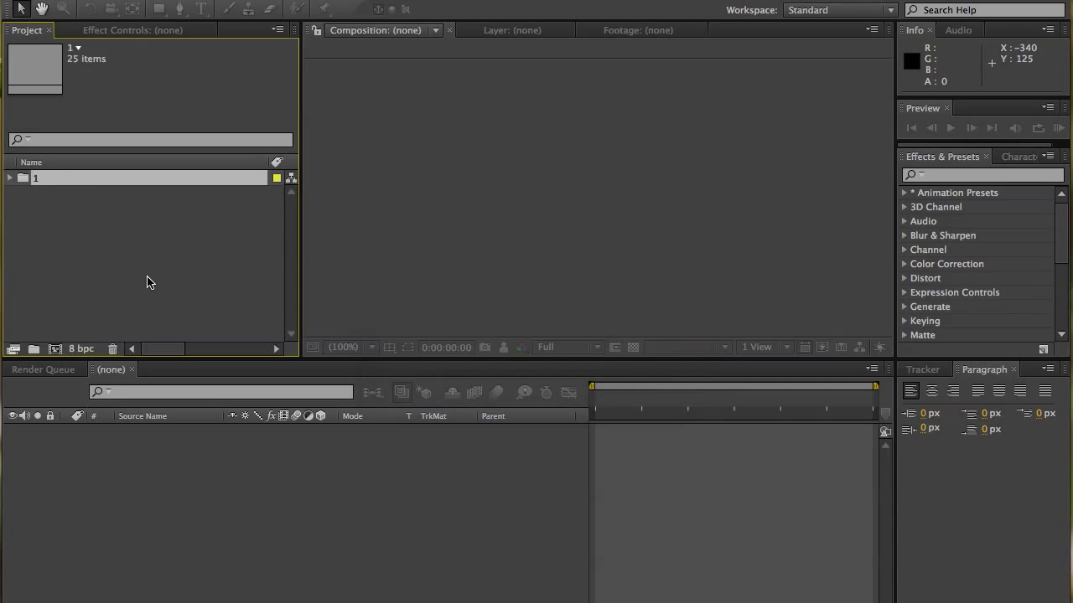
Expand folder 1 in the Project panel and select the JOR_6276.MOV clip
click(10, 177)
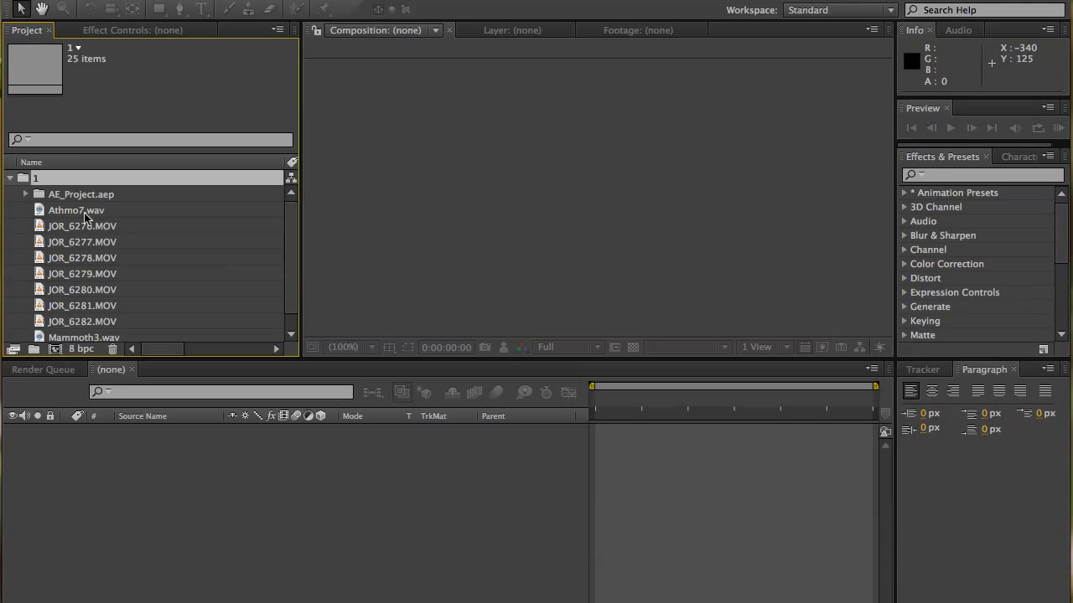
click(82, 225)
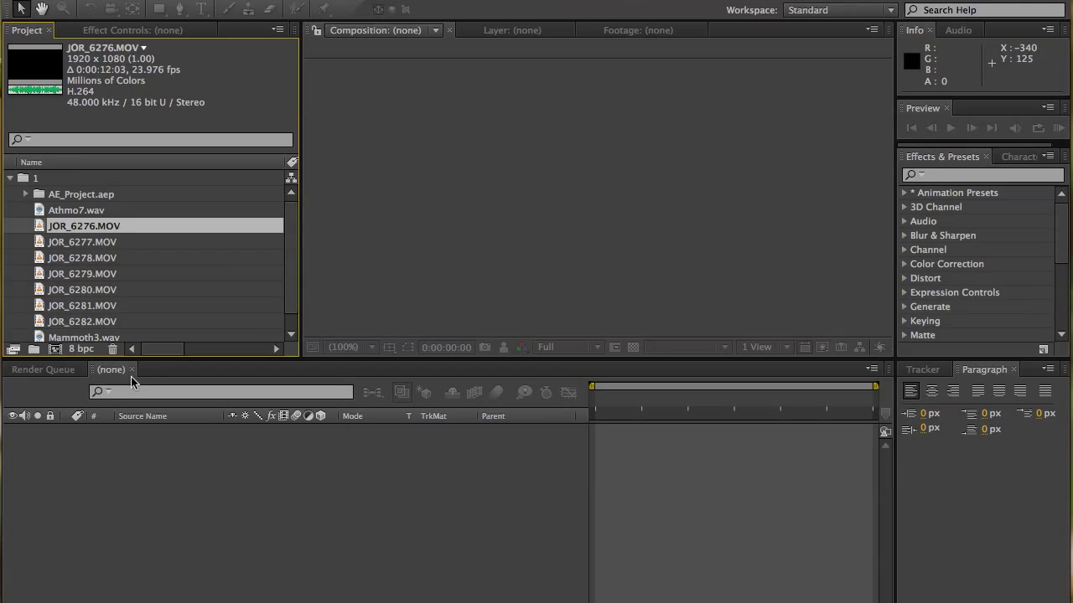
mouse_move(149, 453)
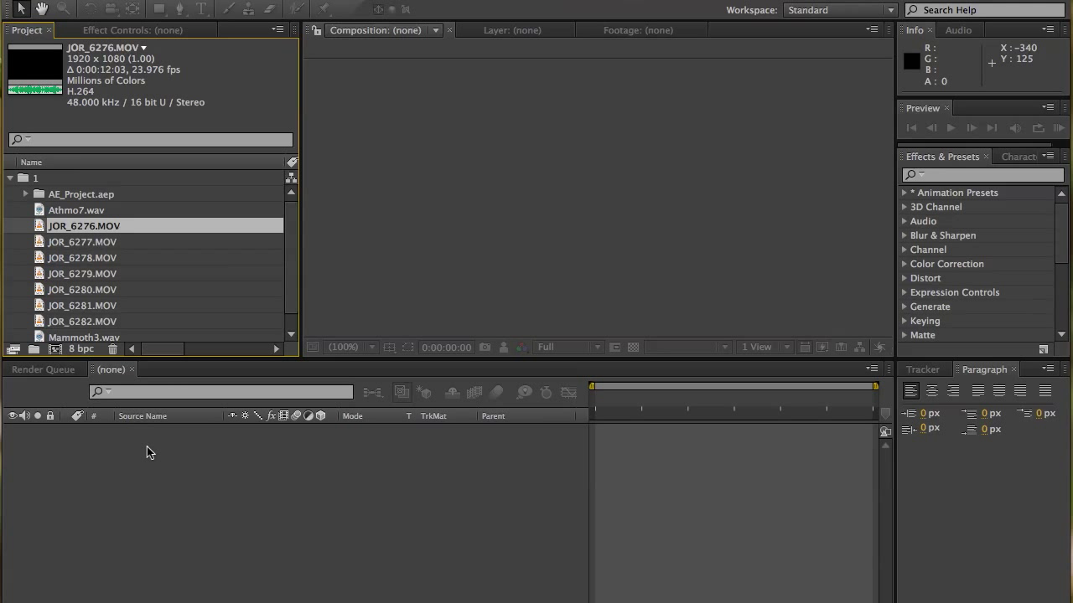
mouse_move(67, 233)
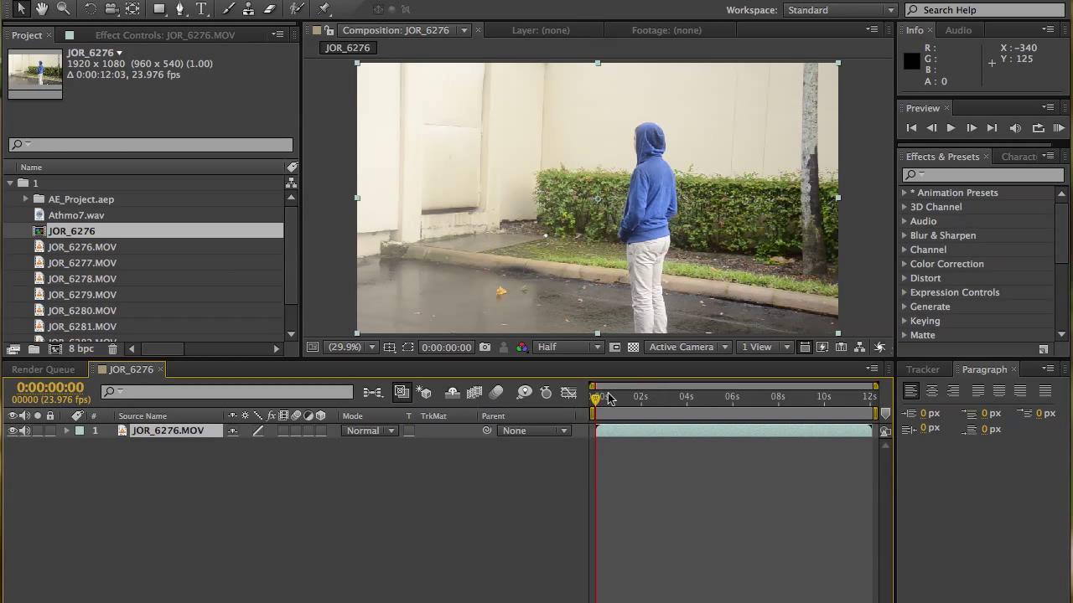
mouse_move(597, 399)
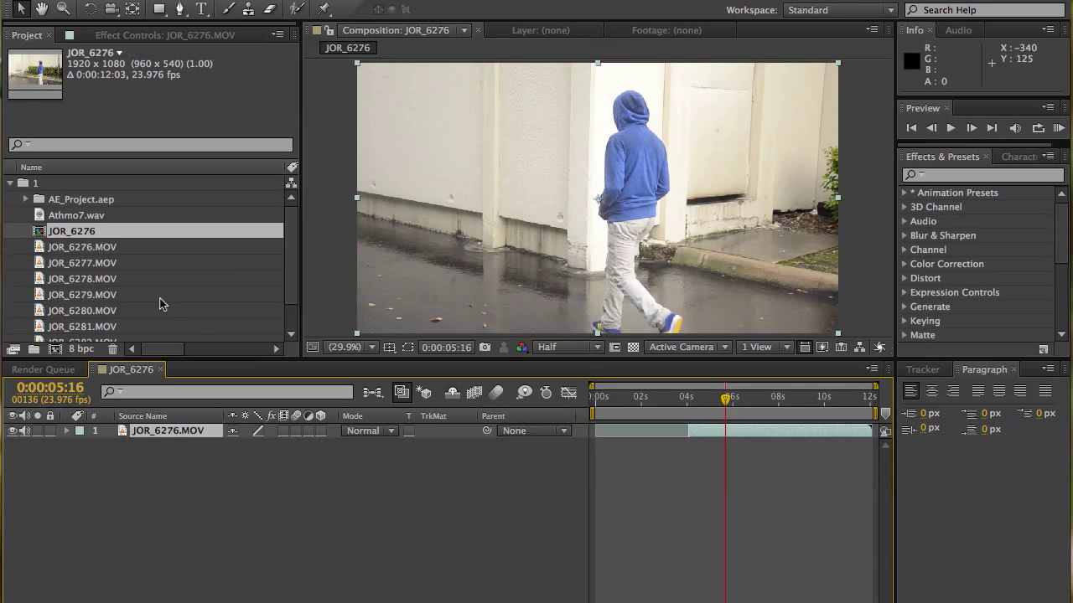
mouse_move(92, 256)
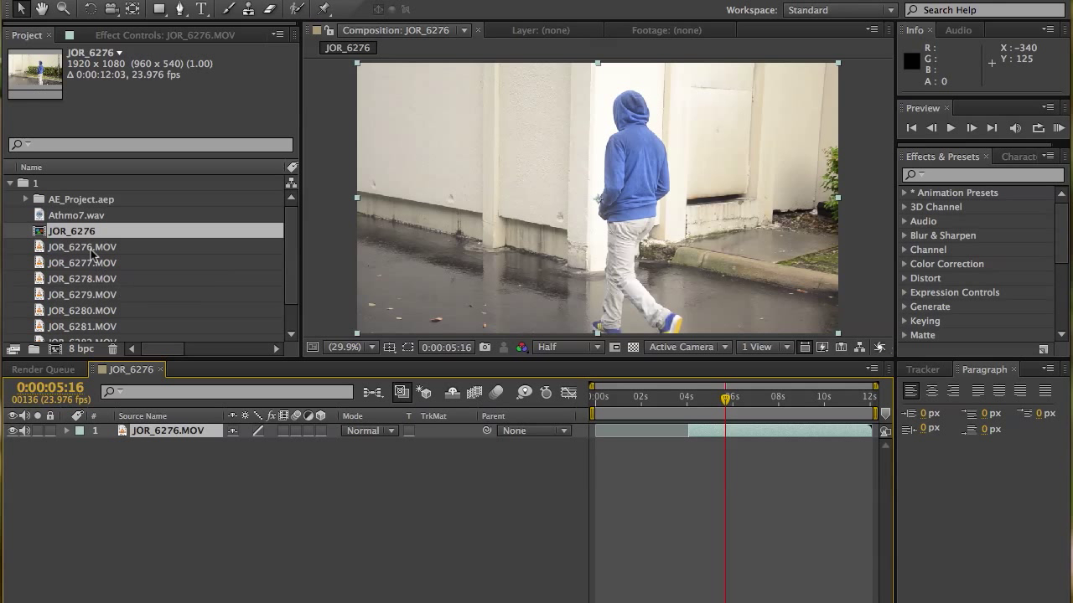
Expand AE_Project.aep and open Comp 1 from the sample project
click(25, 198)
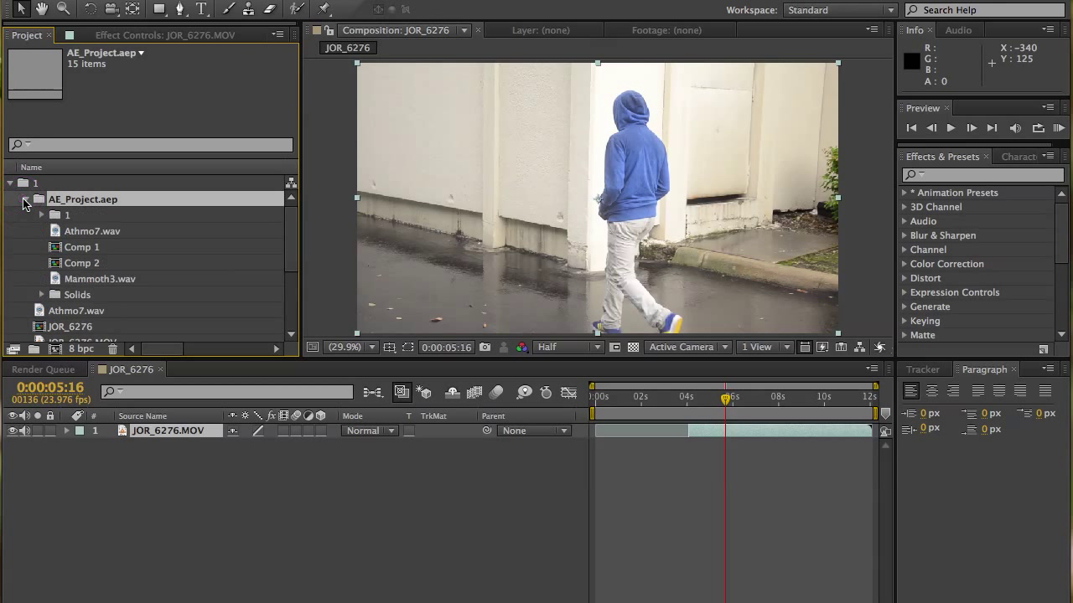
click(82, 246)
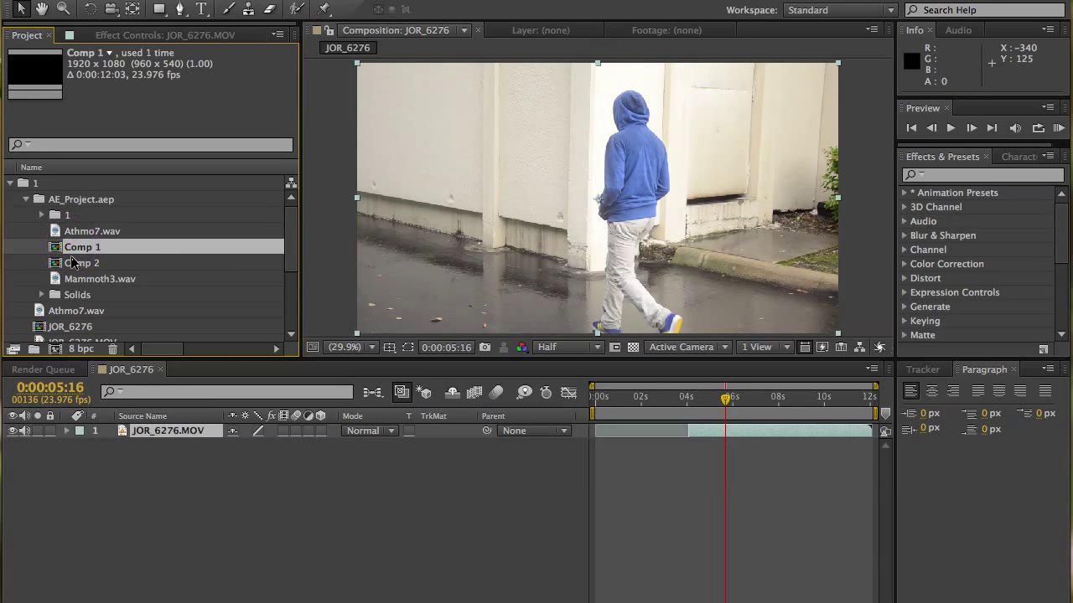
click(83, 247)
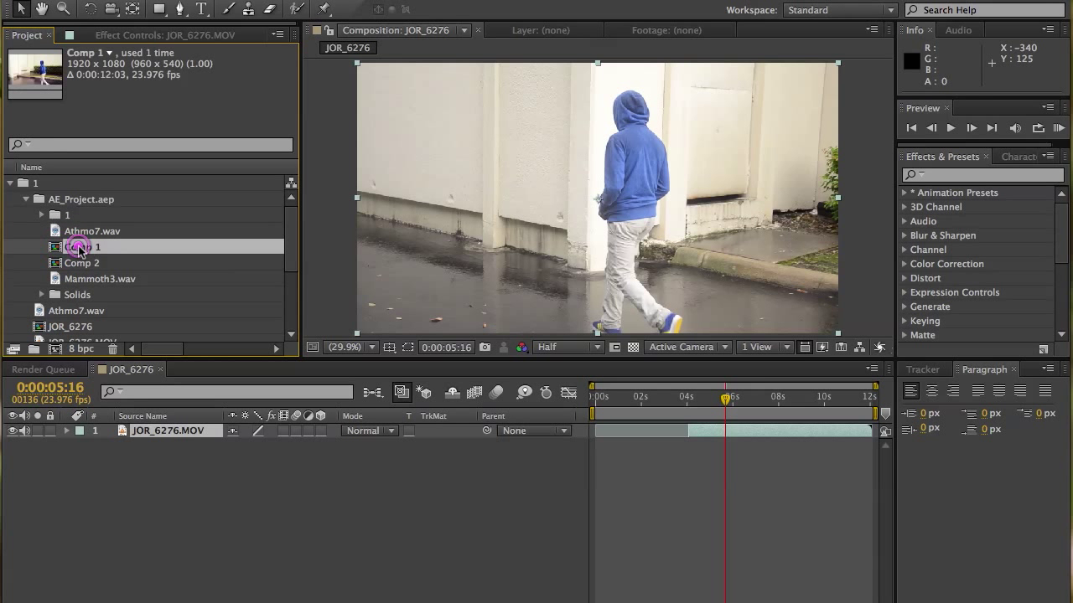
double_click(81, 246)
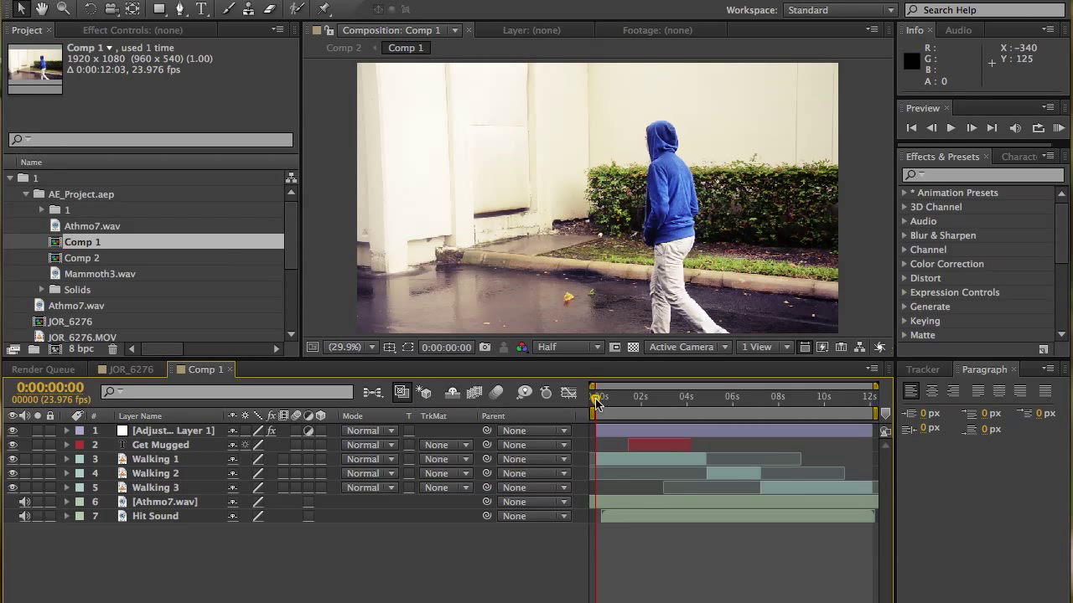
mouse_move(597, 398)
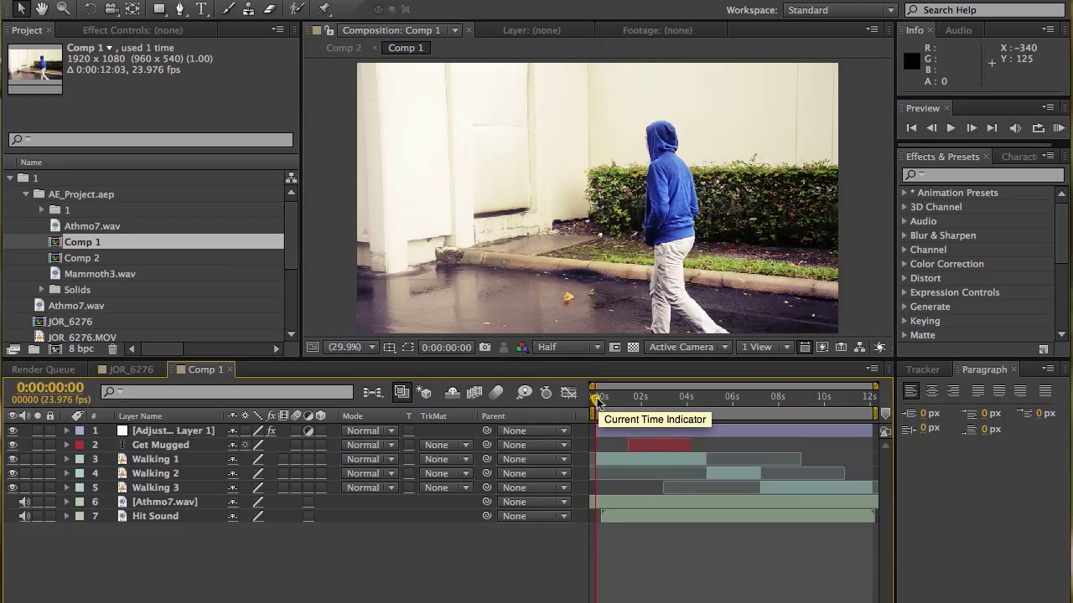
mouse_move(600, 411)
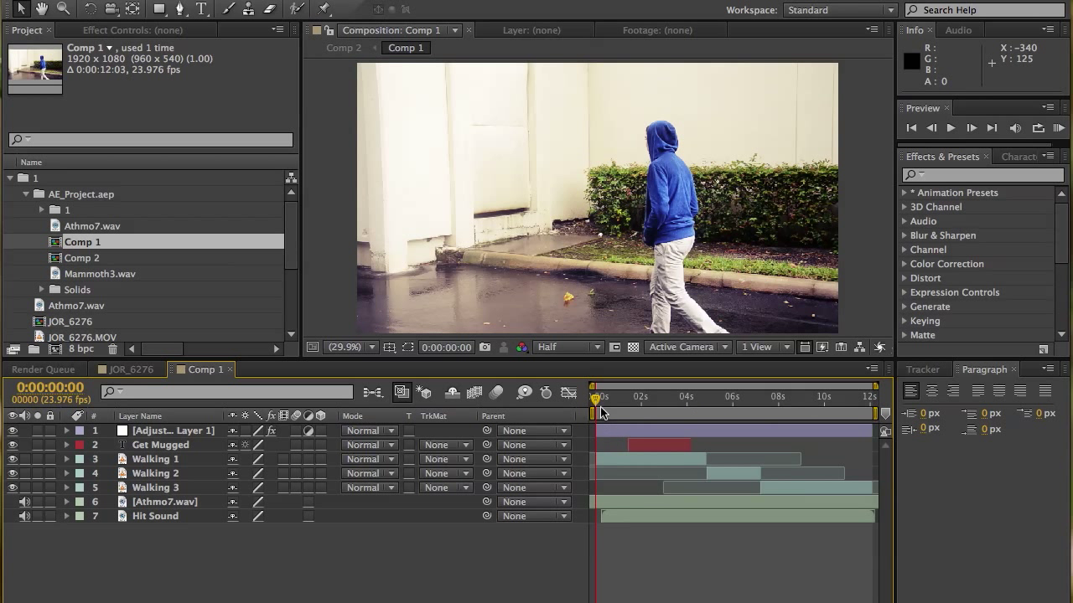
Scrub through Comp 1's walking clips up to where the Get Mugged title appears
click(624, 396)
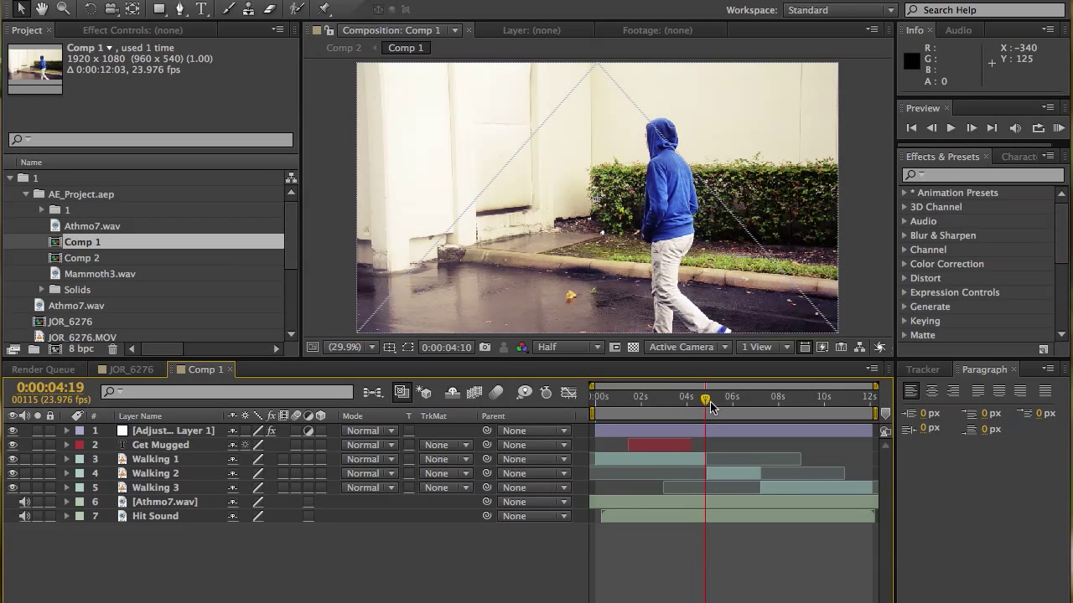
click(707, 395)
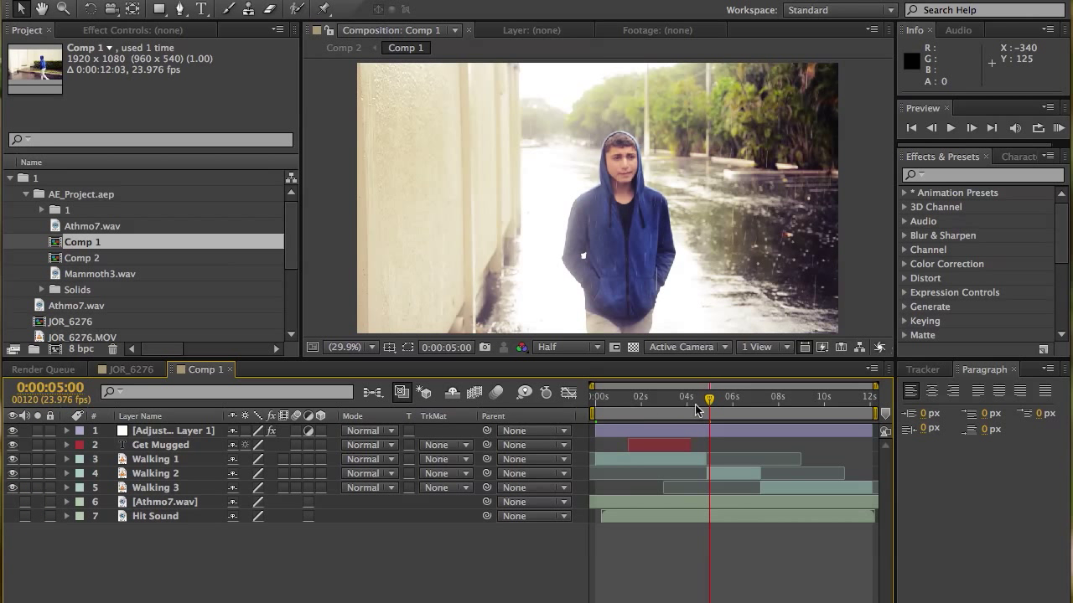
click(780, 395)
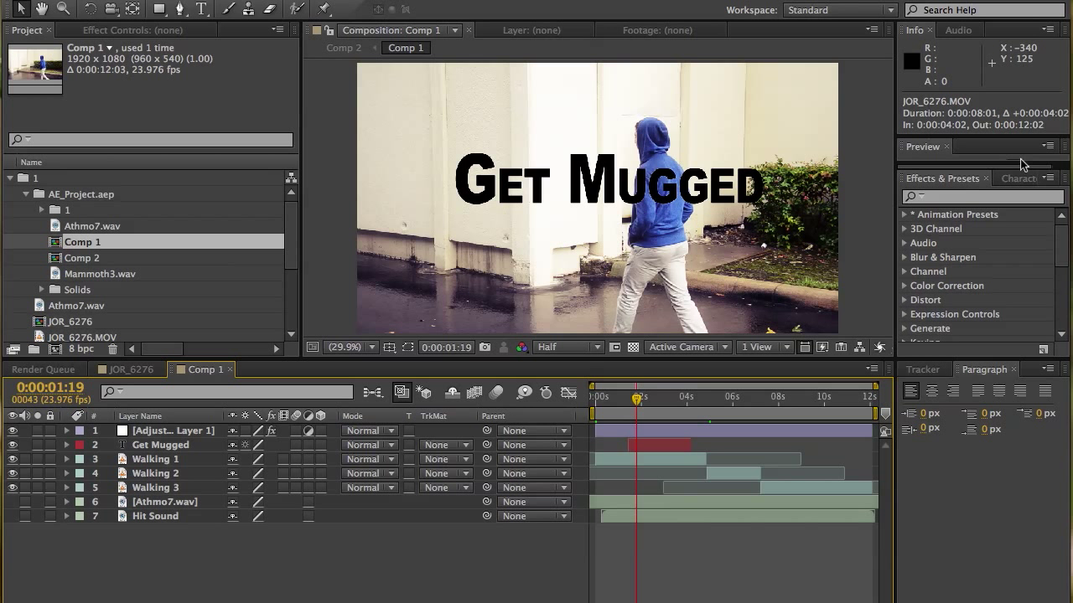
mouse_move(1009, 161)
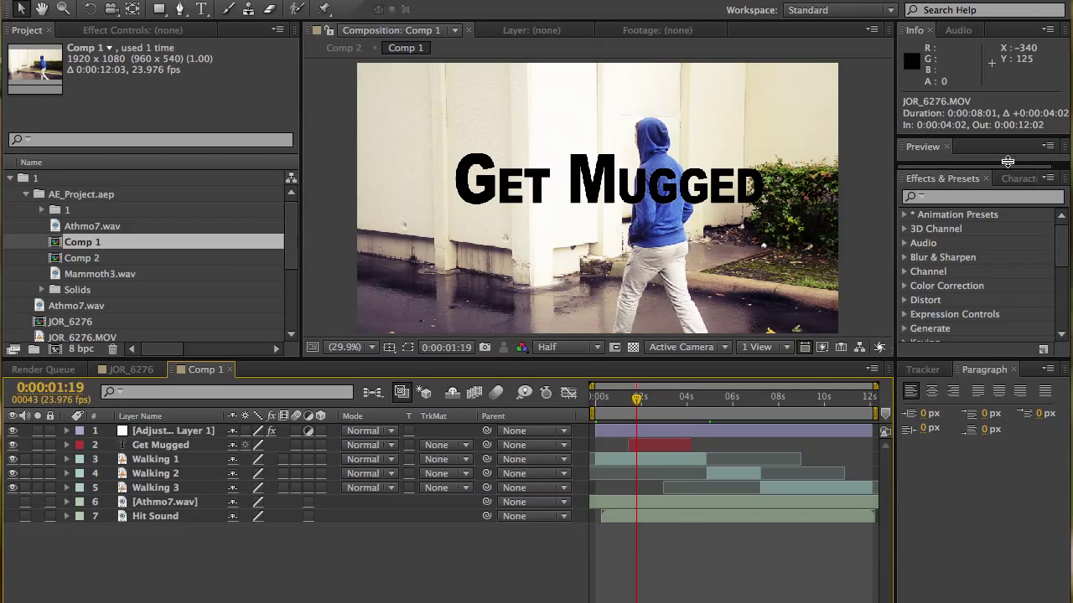
Start a RAM preview of Comp 1 from the Preview panel
click(1056, 166)
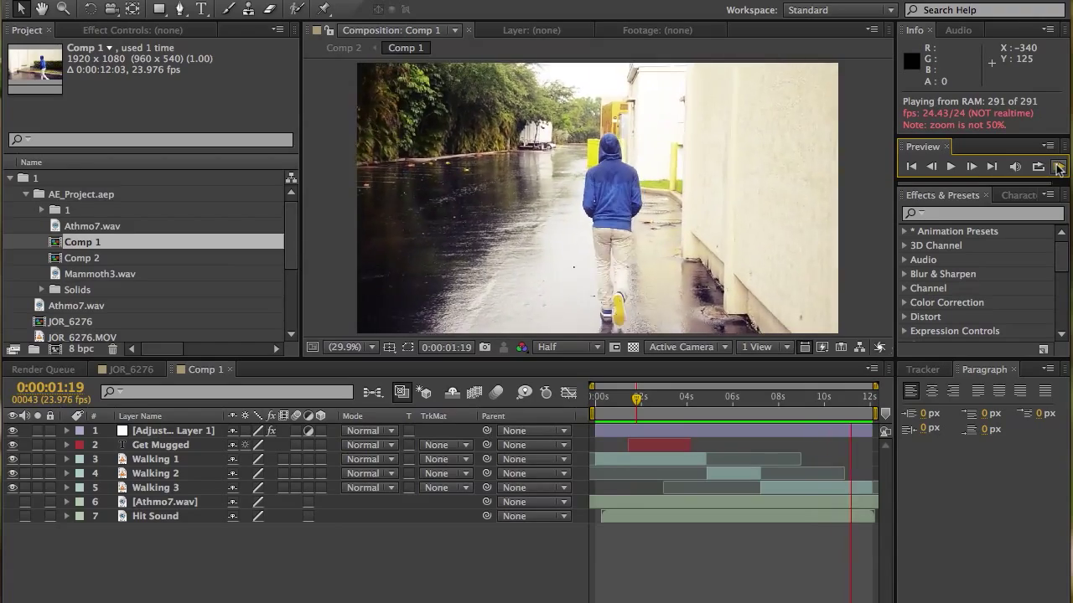
Stop the RAM preview playback of Comp 1
click(1058, 165)
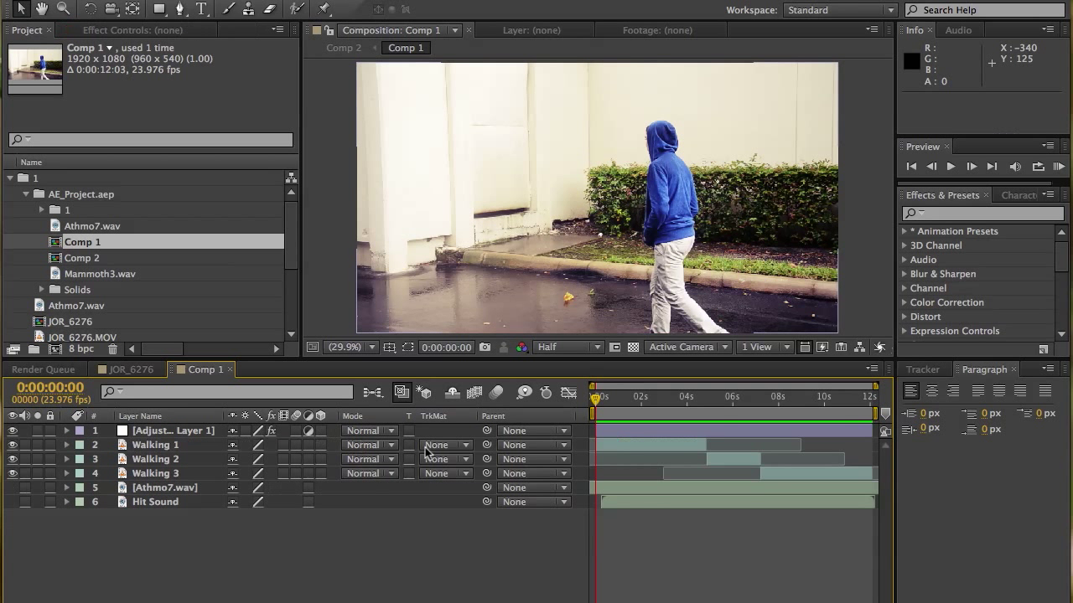
At the start of Comp 1, add a Type-tool text layer reading 'Get Mugged' in Arial Black
click(171, 429)
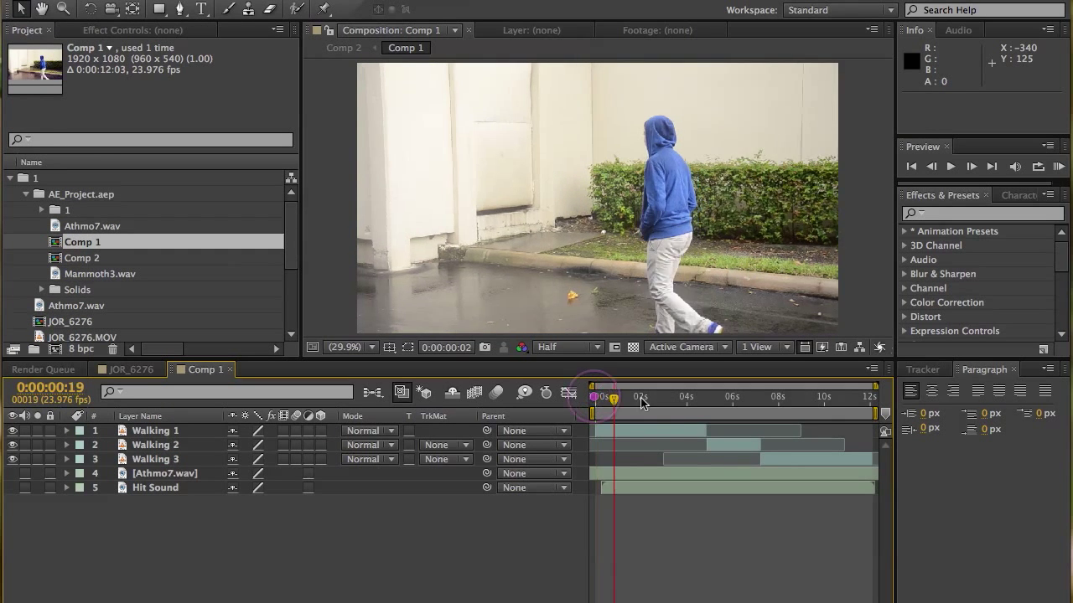
click(765, 395)
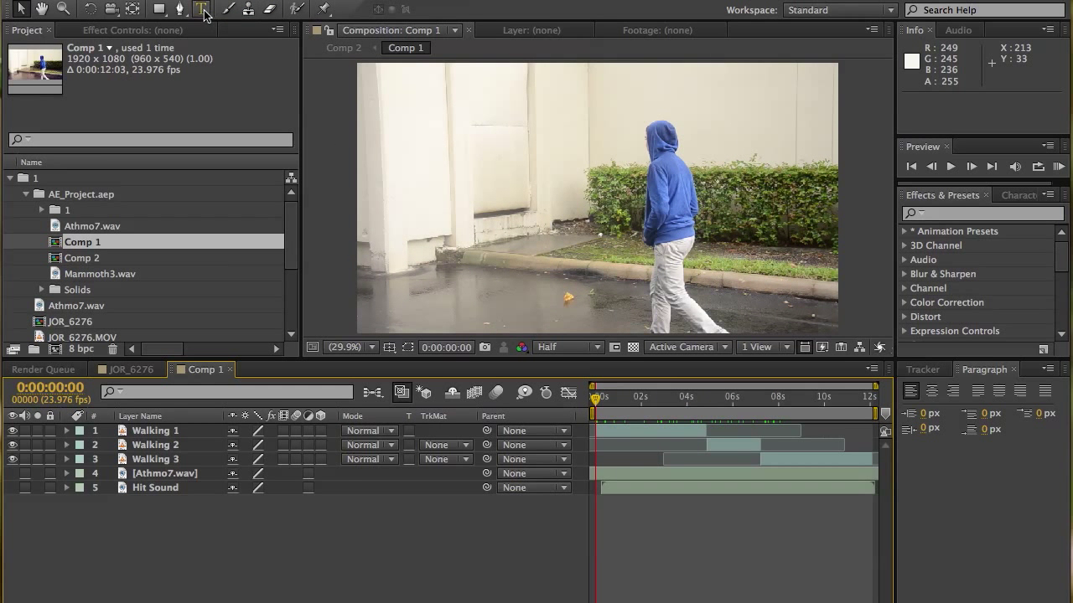
click(201, 10)
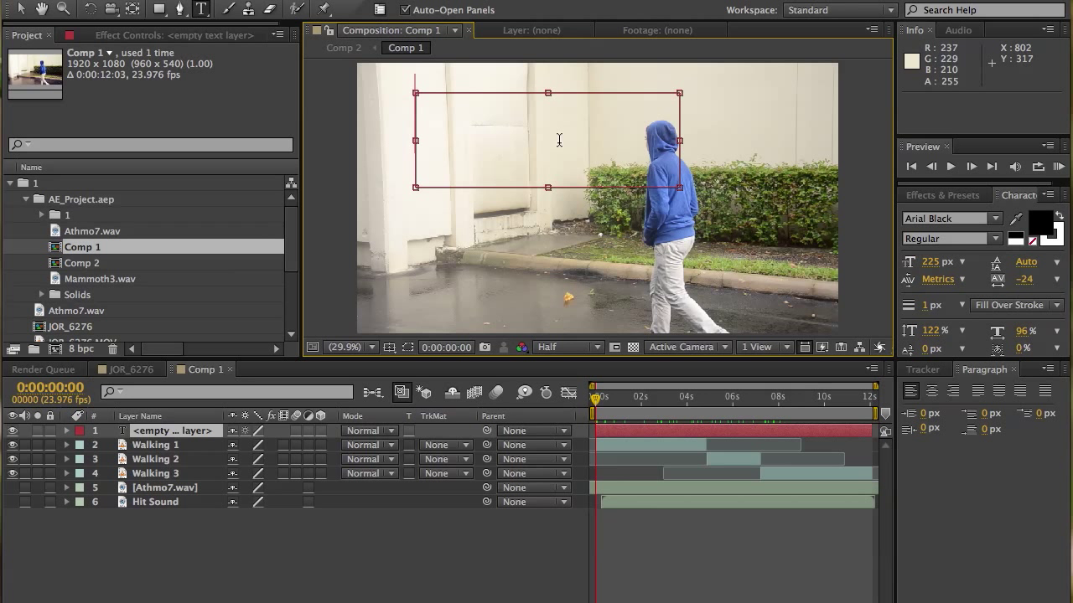
text(Get M)
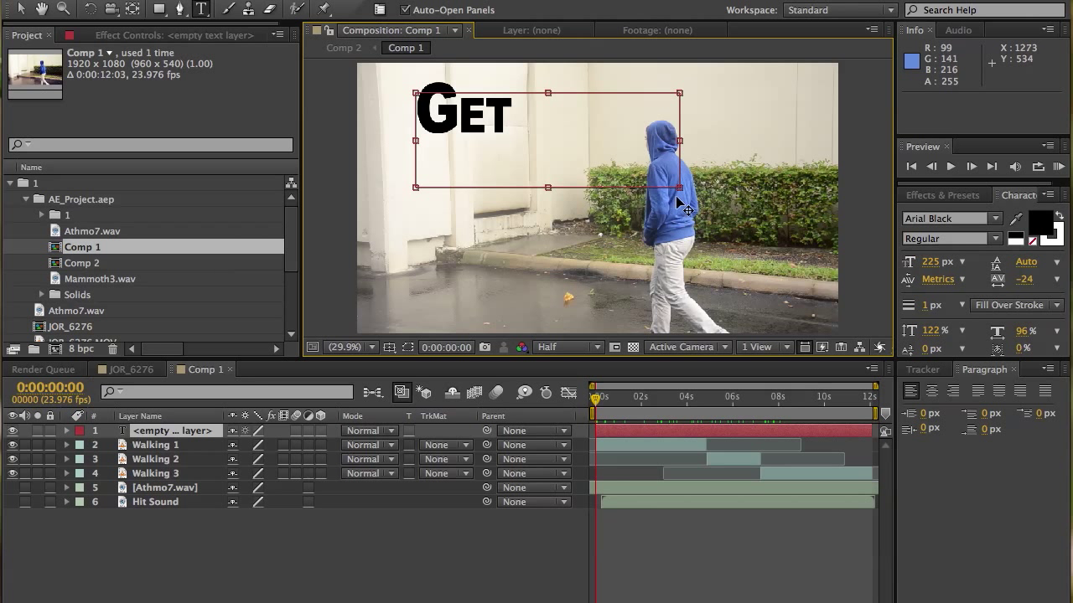
text(Mugged)
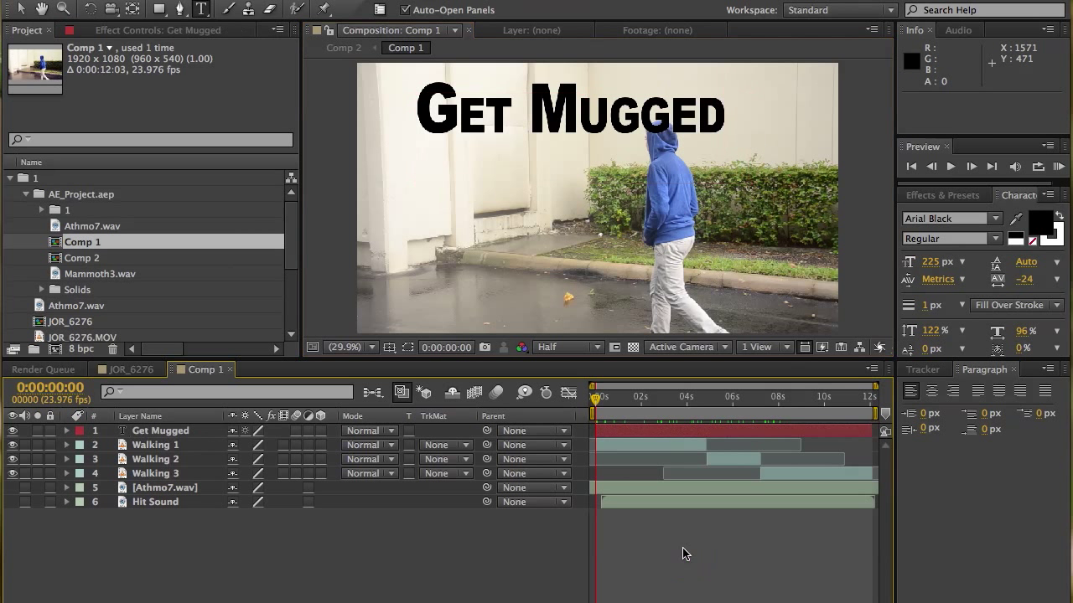
mouse_move(300, 80)
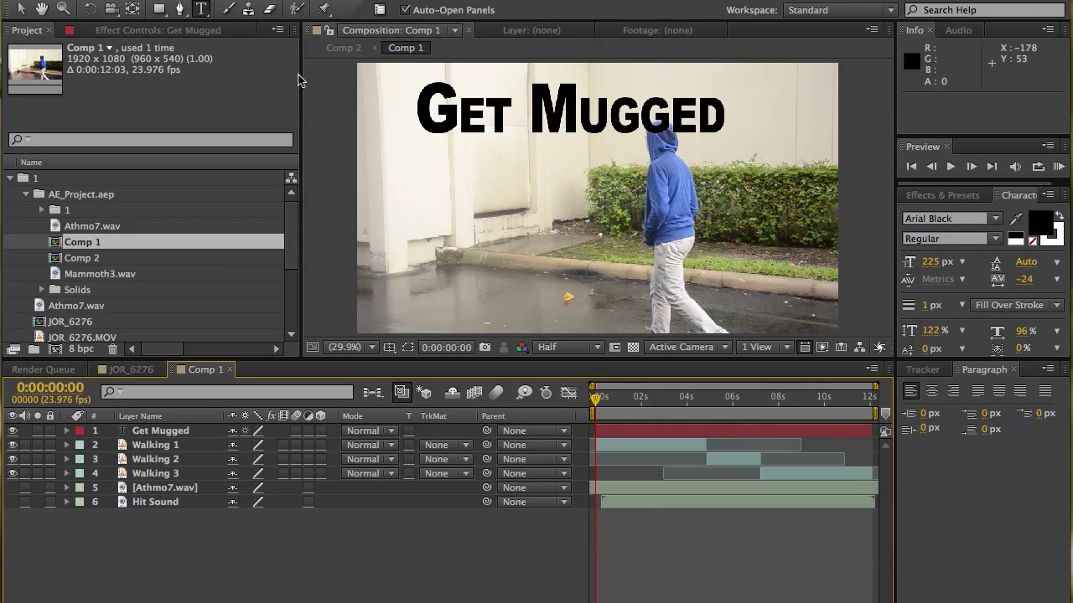
mouse_move(19, 10)
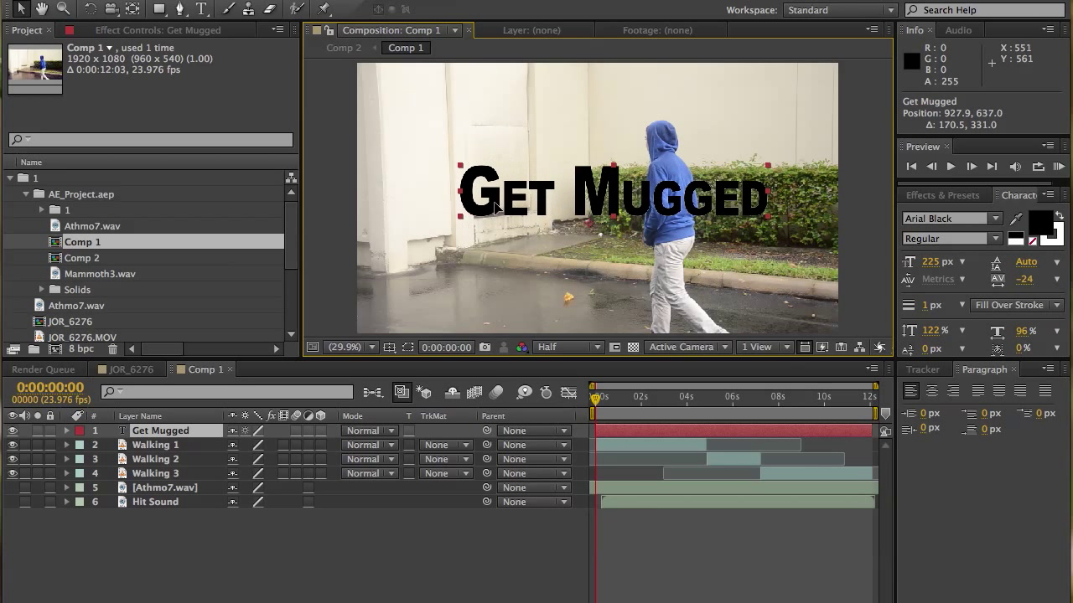
Drag the Get Mugged title toward the upper middle and return to the first frame
drag(612, 198, 540, 116)
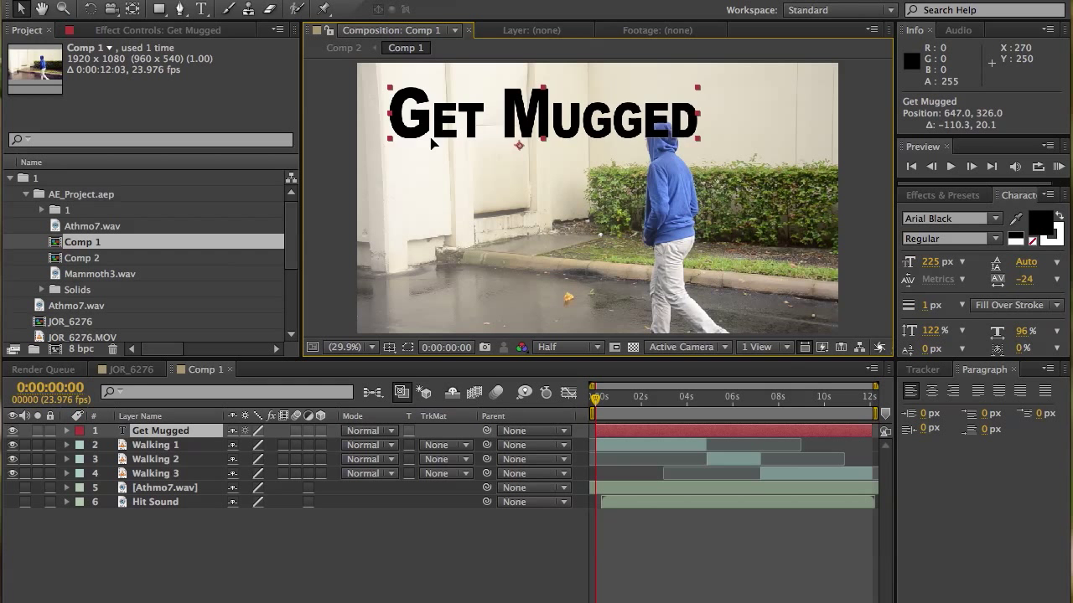
drag(543, 118, 586, 137)
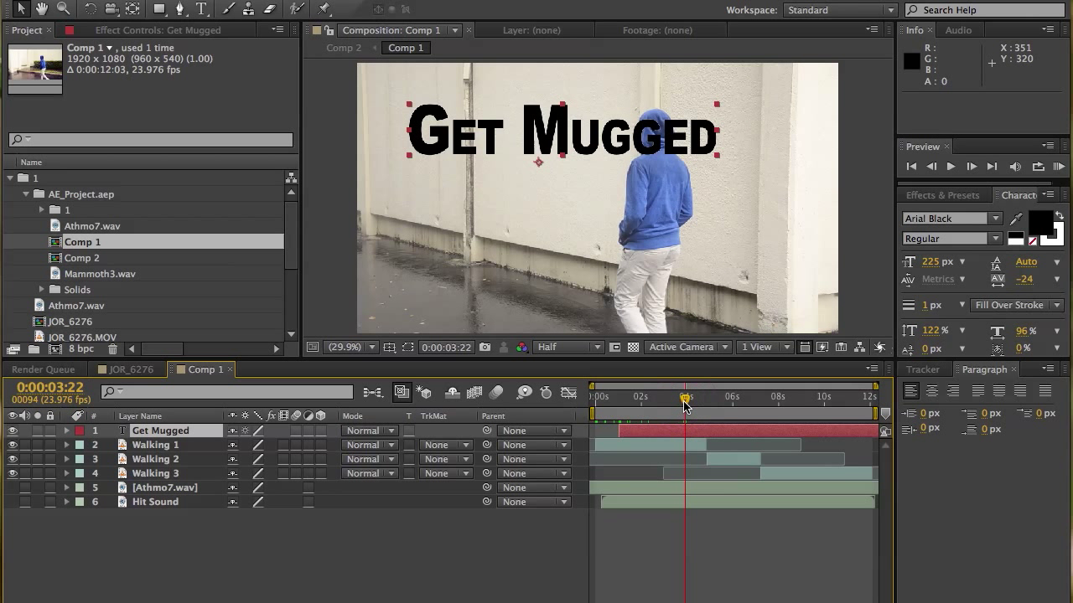
mouse_move(670, 411)
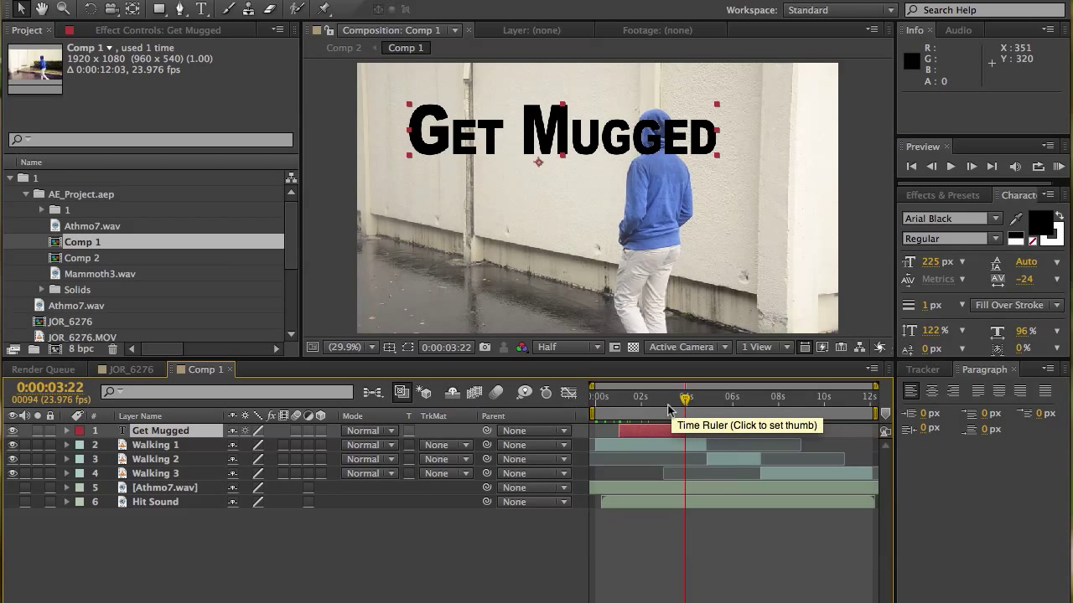
click(601, 396)
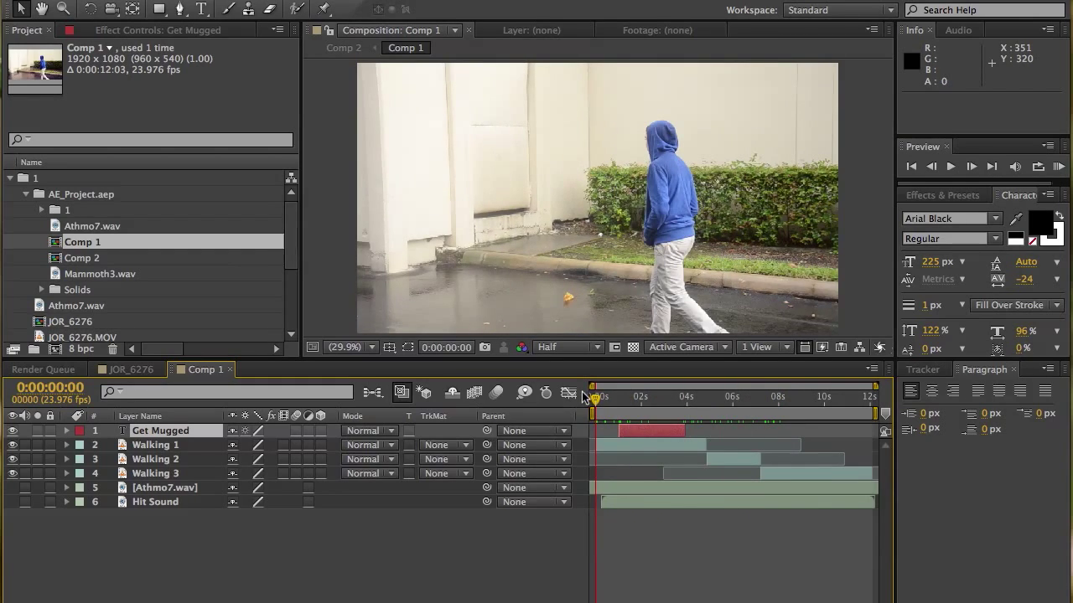
Add a new adjustment layer on top of Comp 1 via Layer > New > Adjustment Layer
drag(593, 396, 721, 395)
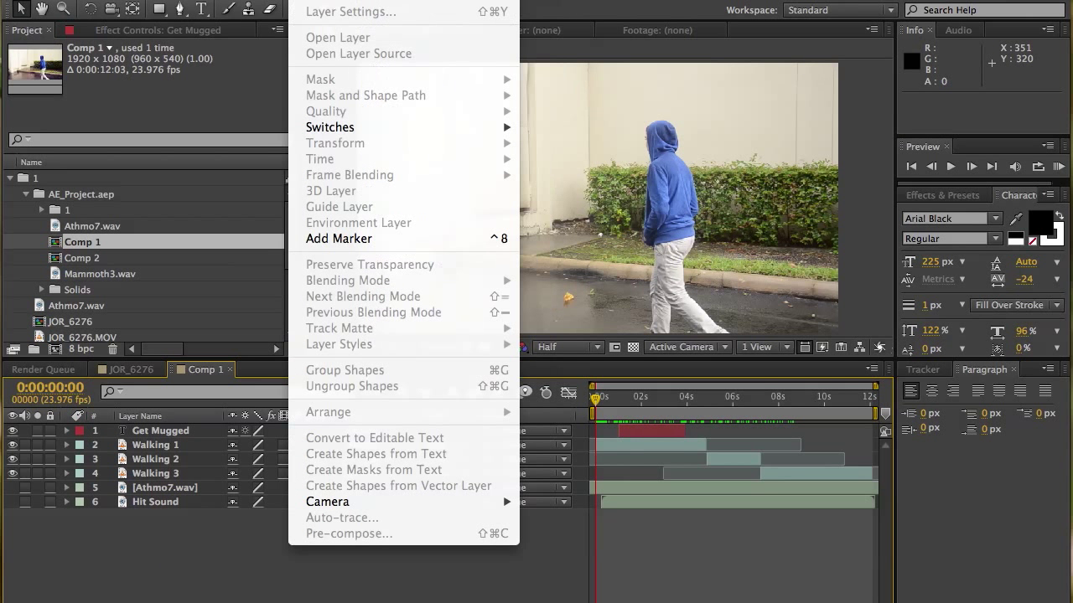
mouse_move(568, 64)
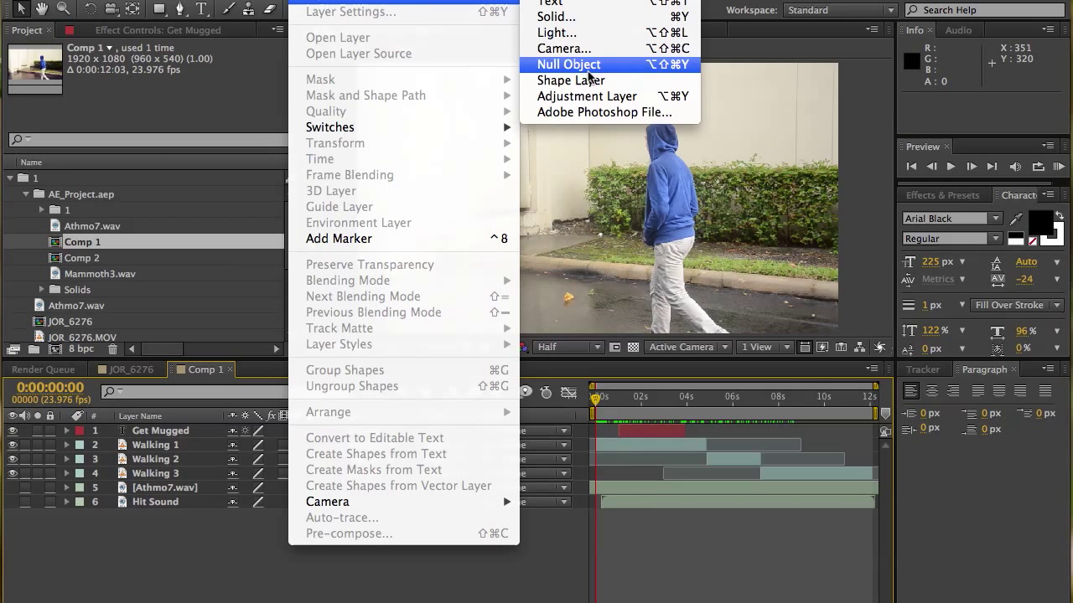
mouse_move(586, 95)
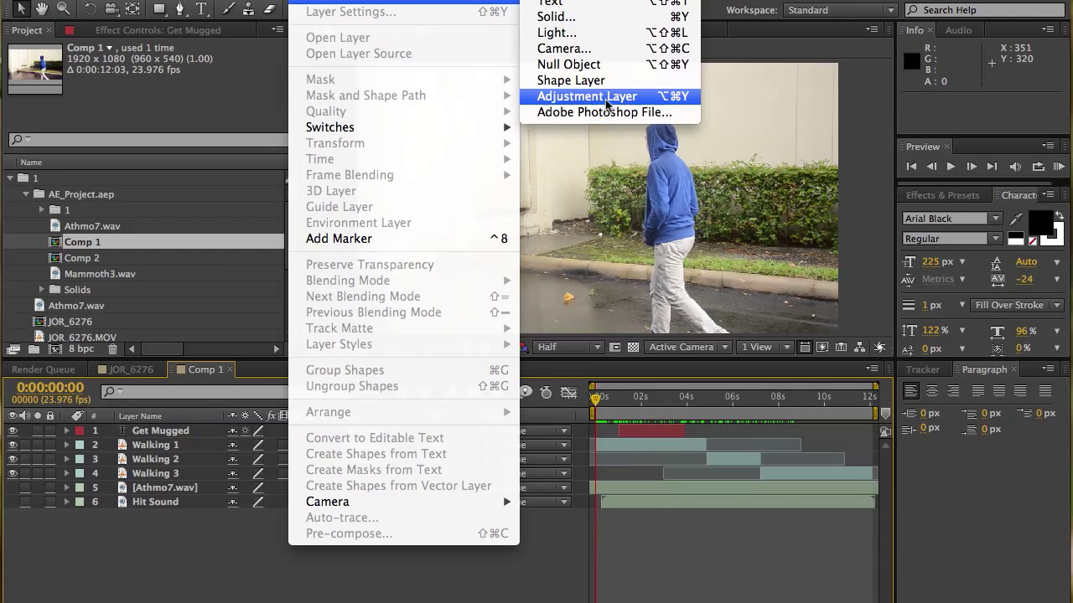
click(586, 96)
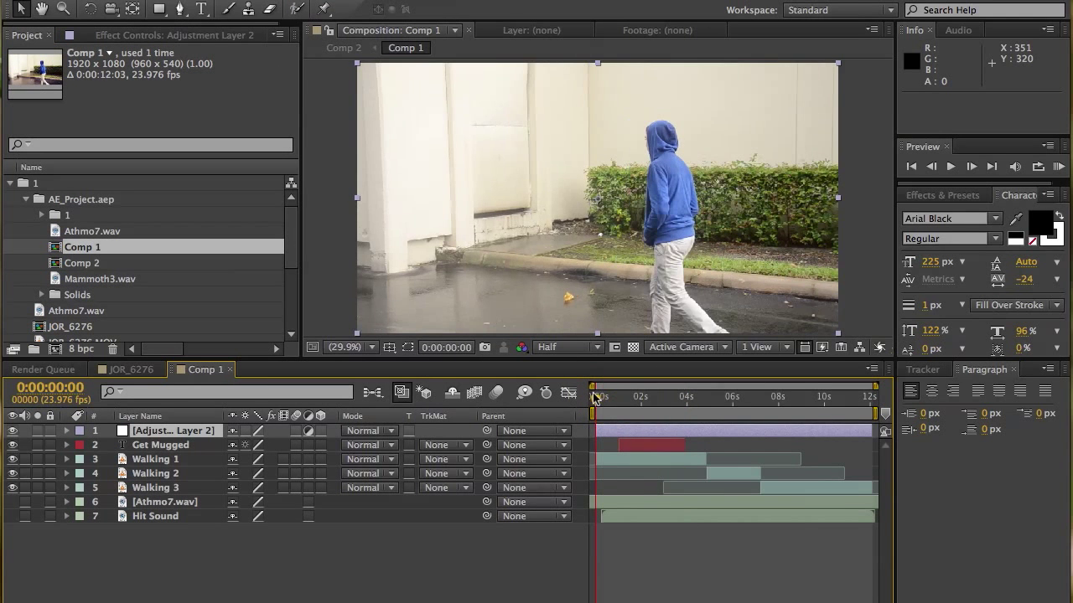
Apply Curves to the adjustment layer and shape an S-curve on the RGB channel for contrast
click(942, 194)
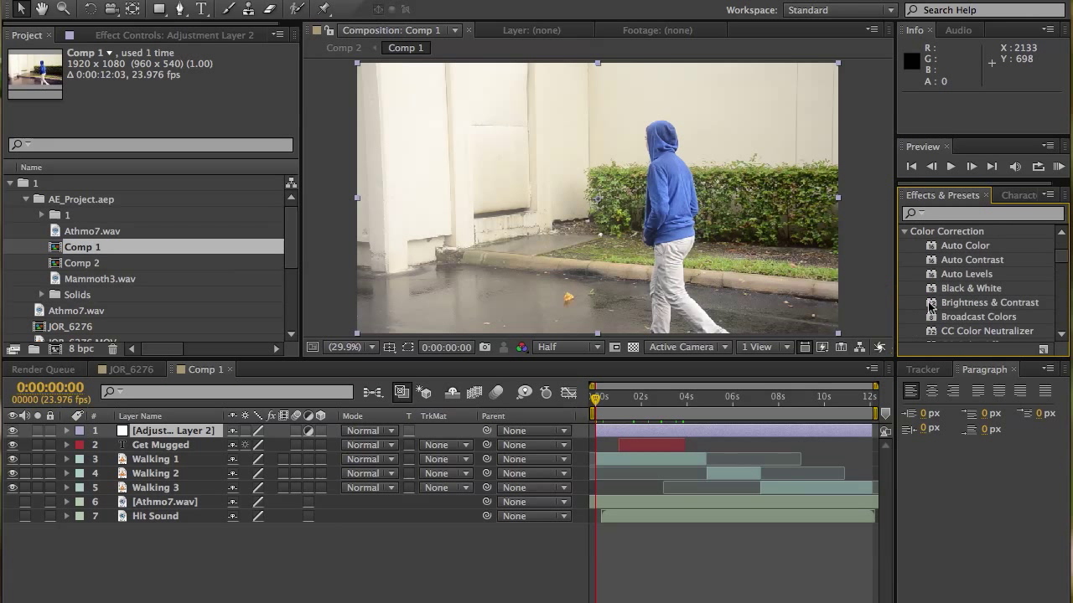
scroll(down, 3)
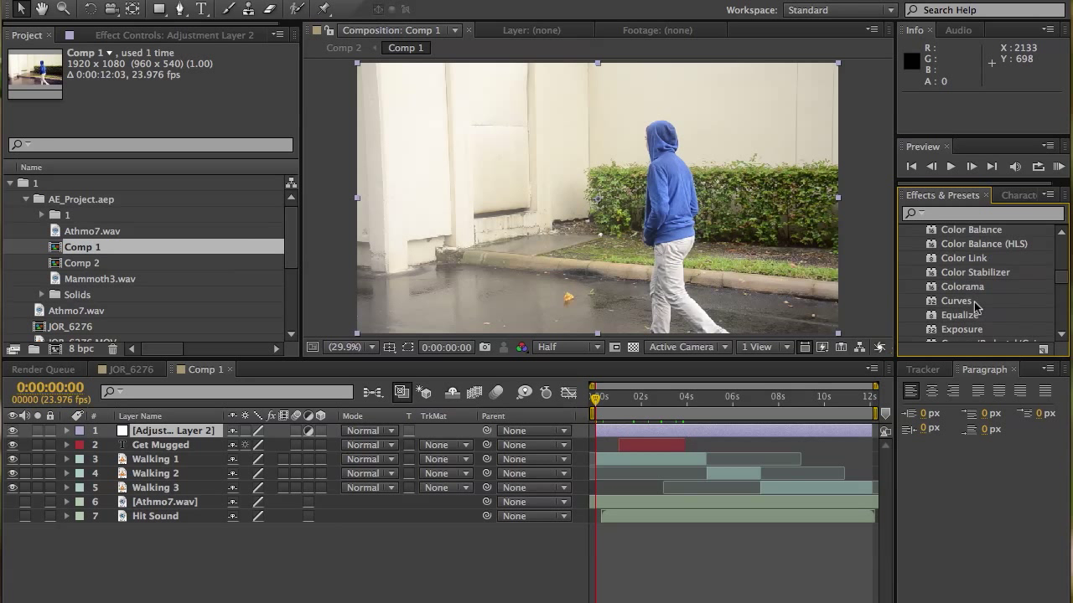
double_click(955, 300)
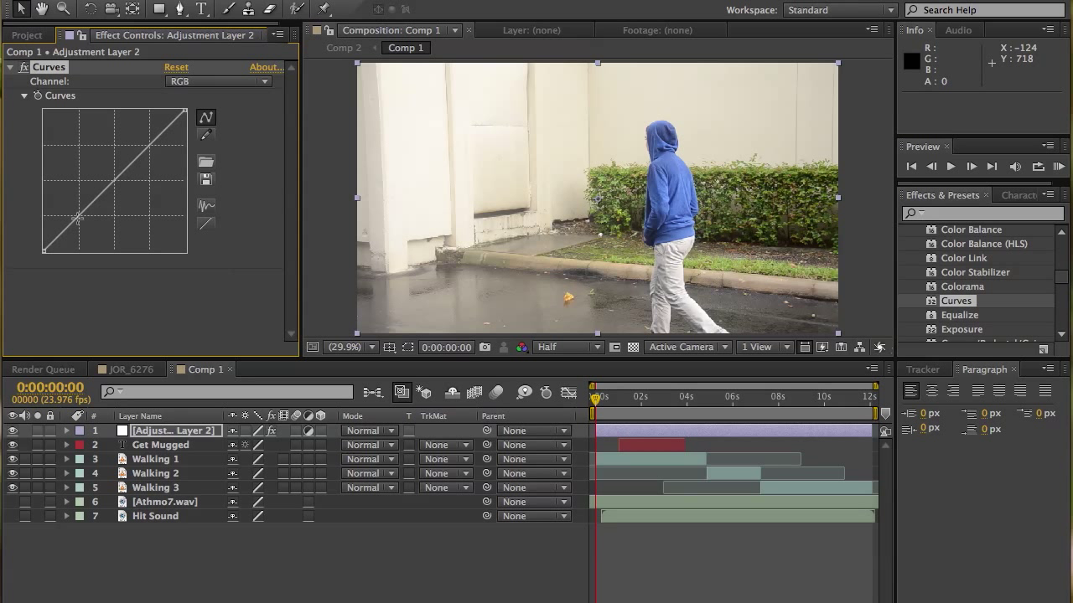
drag(75, 218, 87, 234)
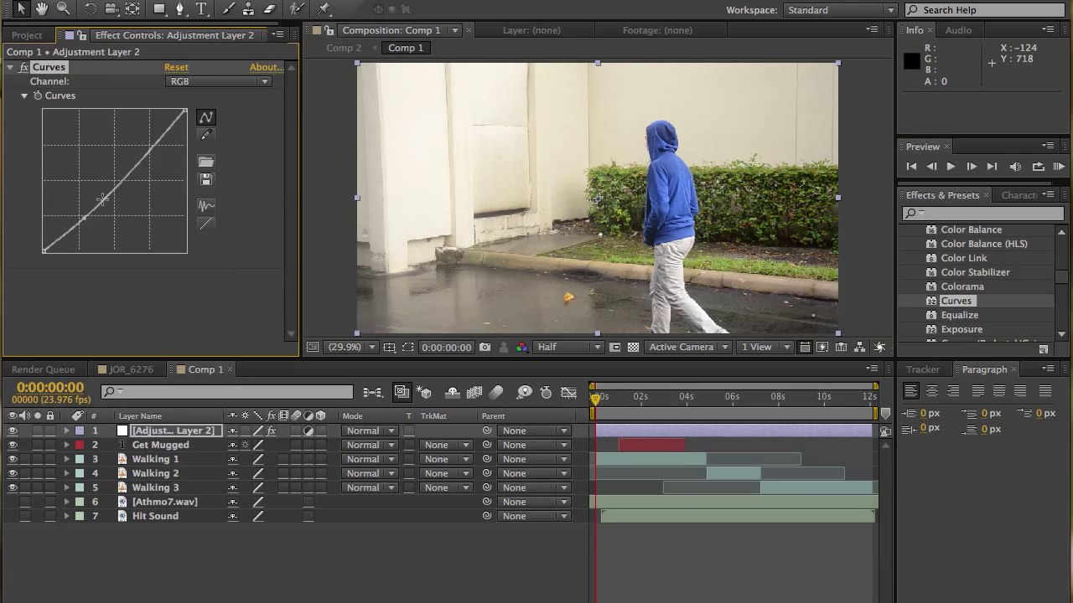
drag(104, 197, 154, 143)
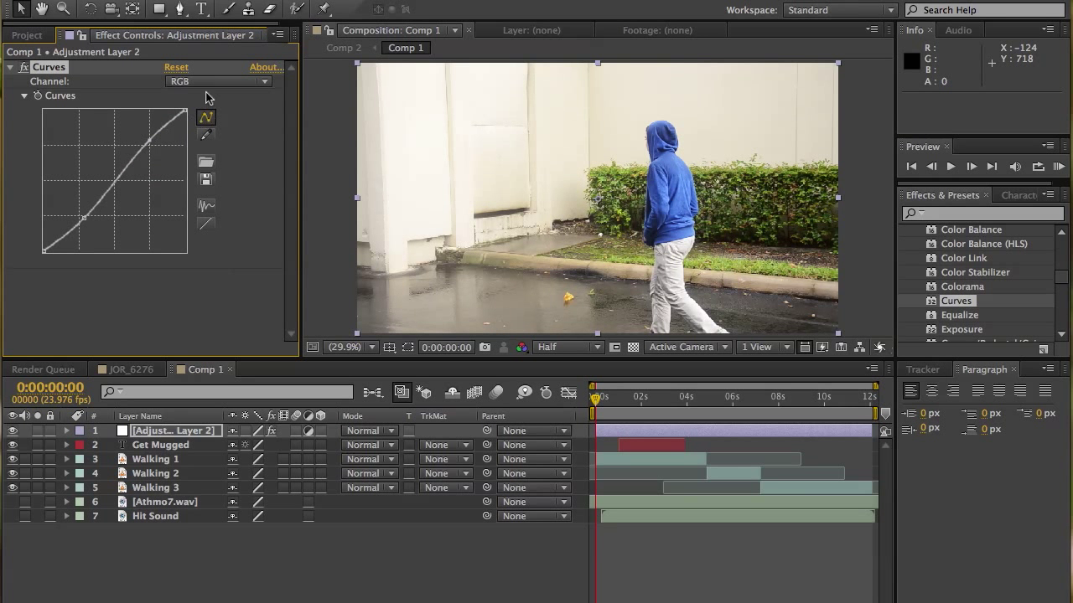
Reshape the red channel curve, then slightly lower green shadows and lift green highlights
click(218, 81)
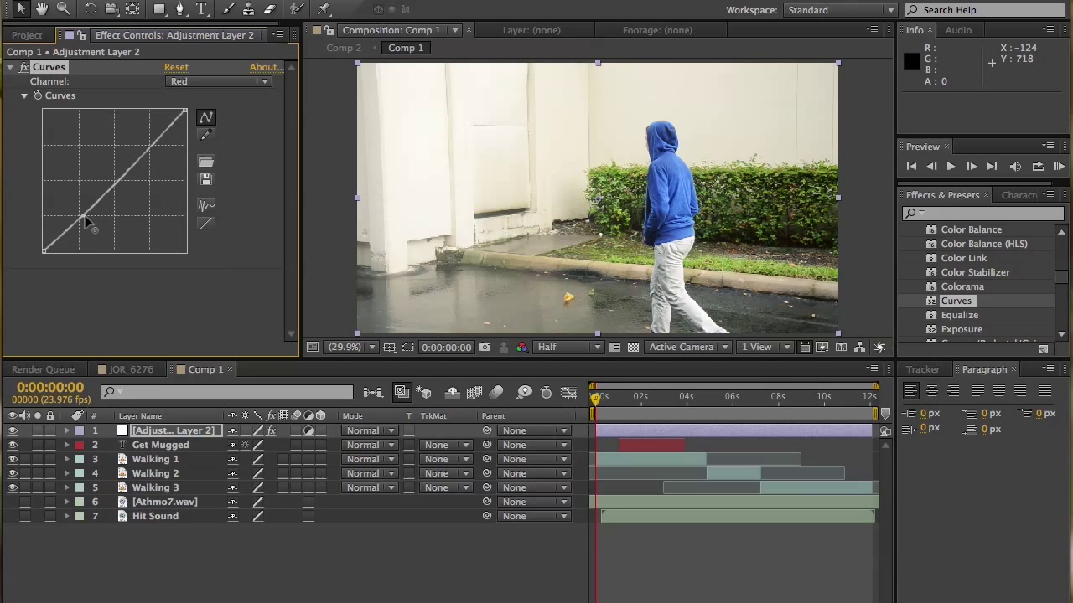
drag(88, 221, 144, 154)
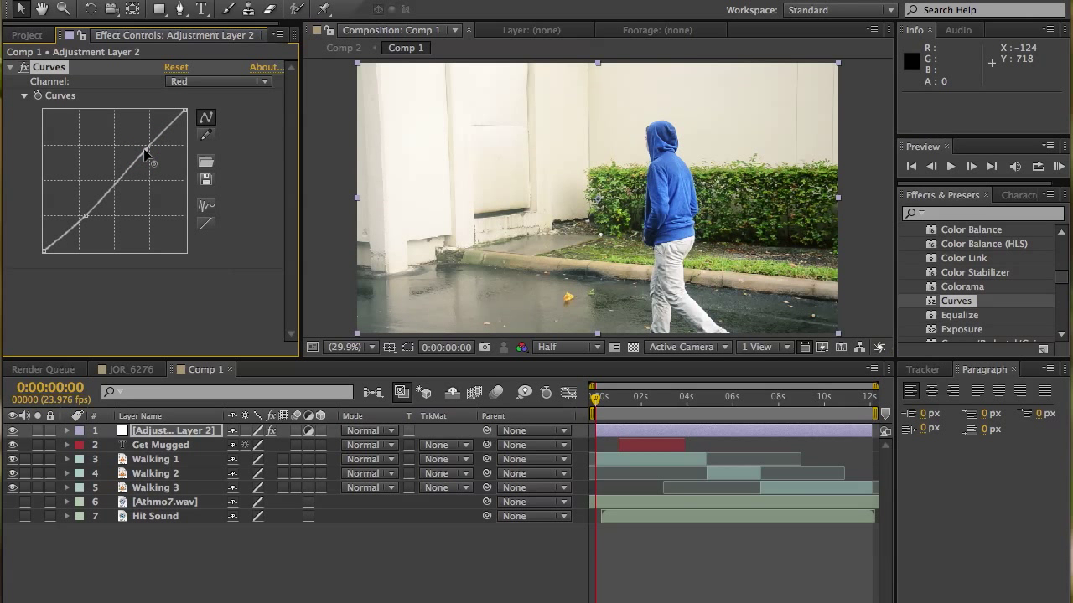
click(218, 81)
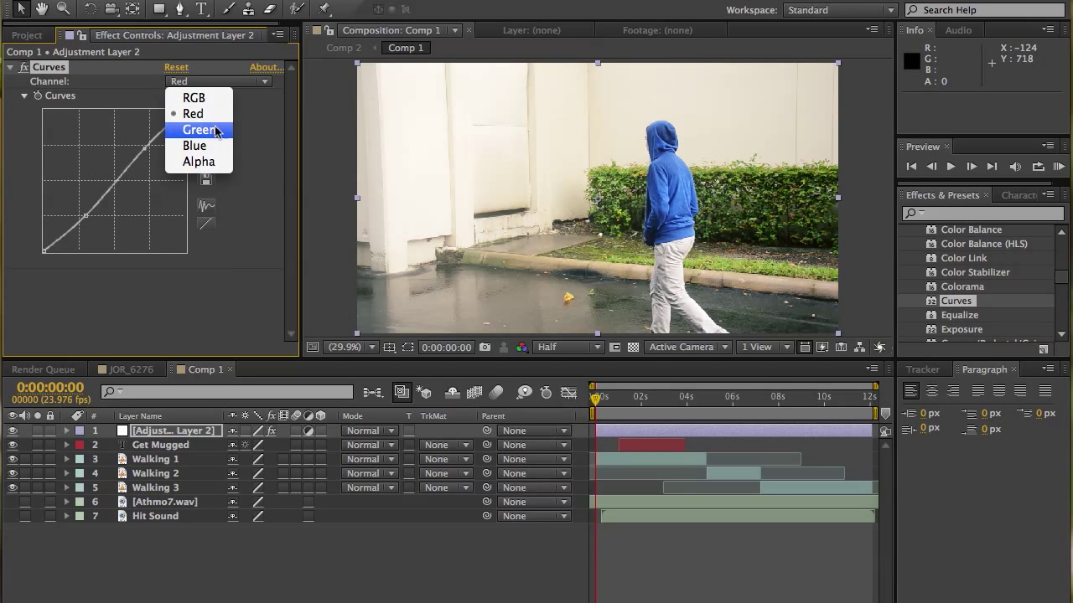
click(199, 131)
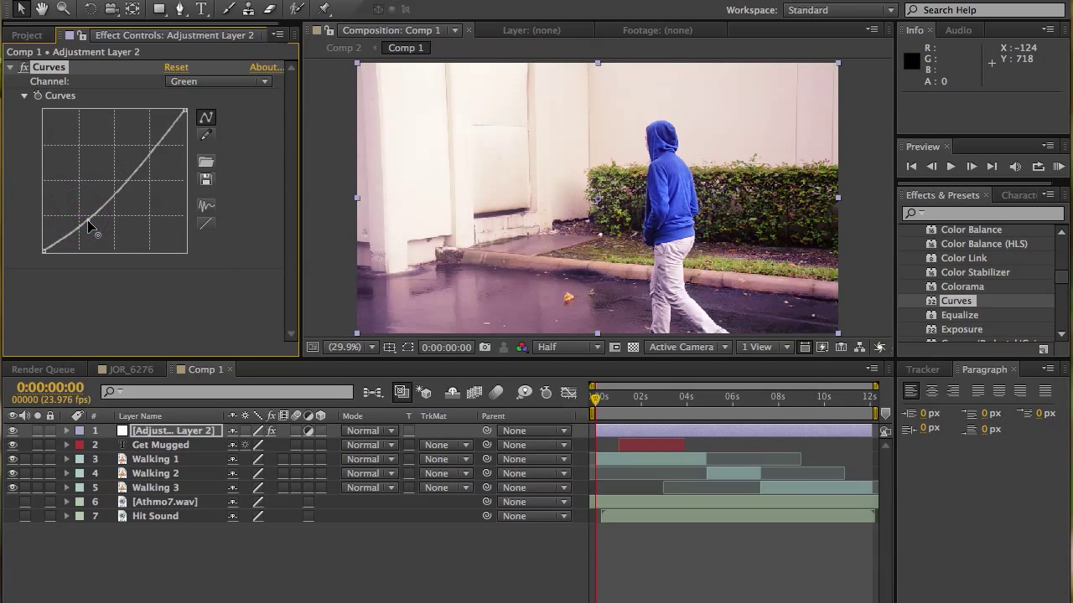
drag(92, 226, 84, 226)
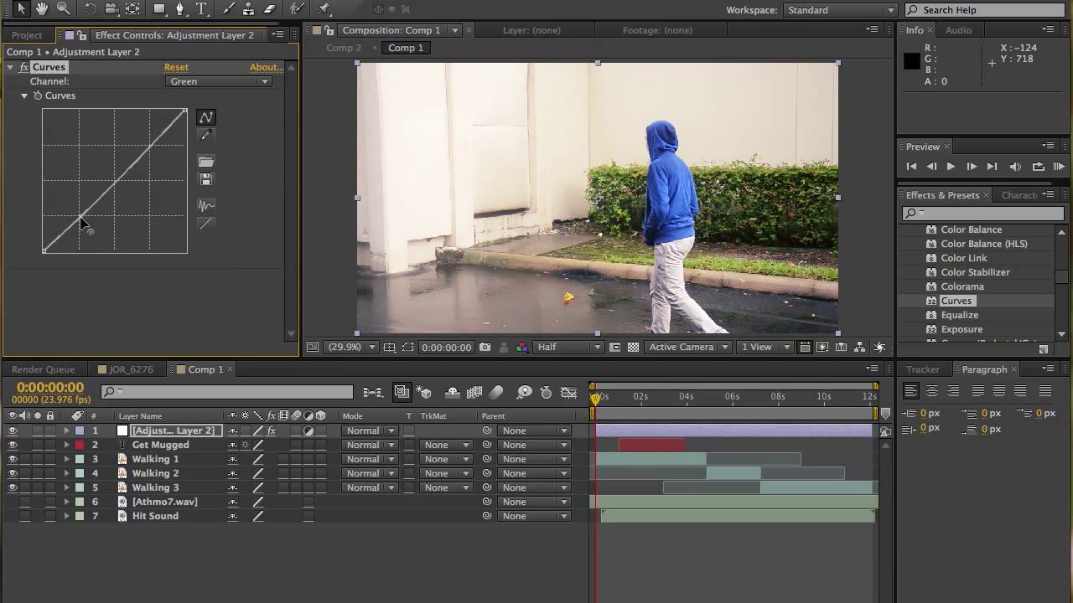
drag(84, 227, 149, 142)
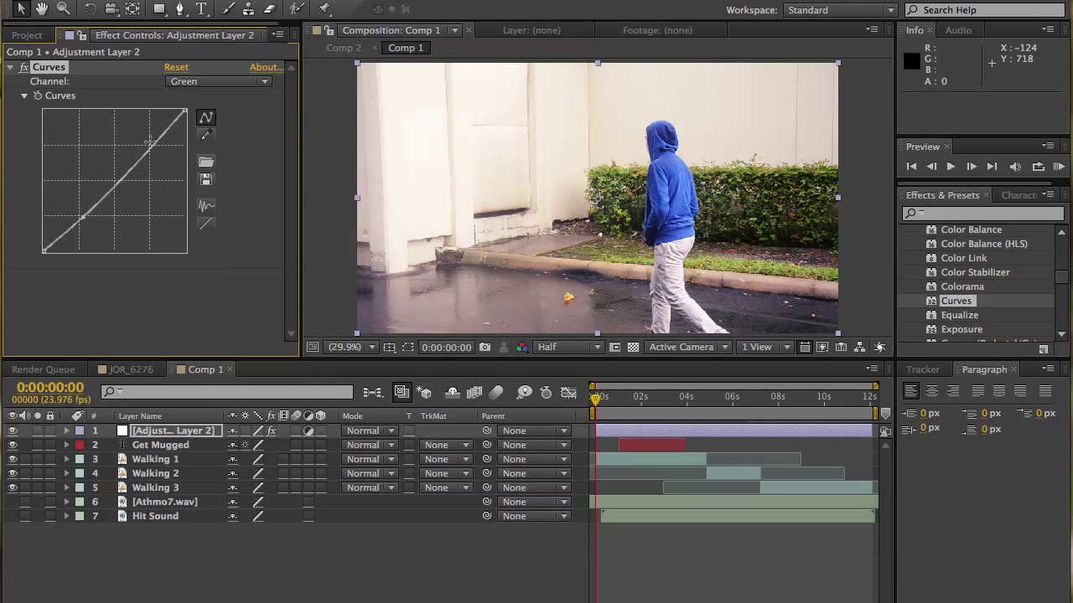
drag(149, 141, 149, 151)
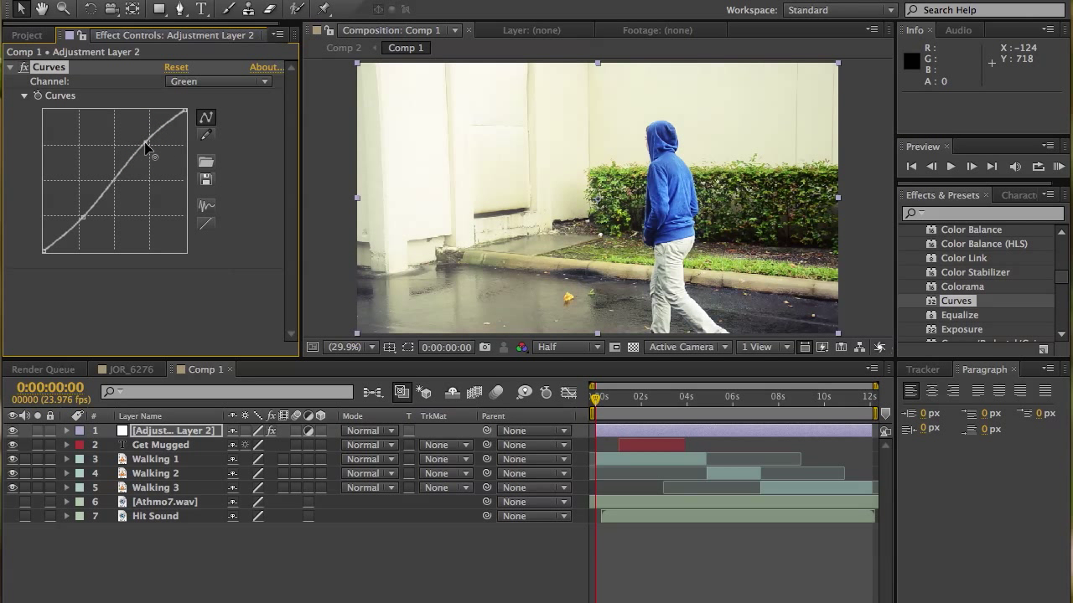
Adjust the blue channel curve's shadows and highlights to cool the footage
click(218, 81)
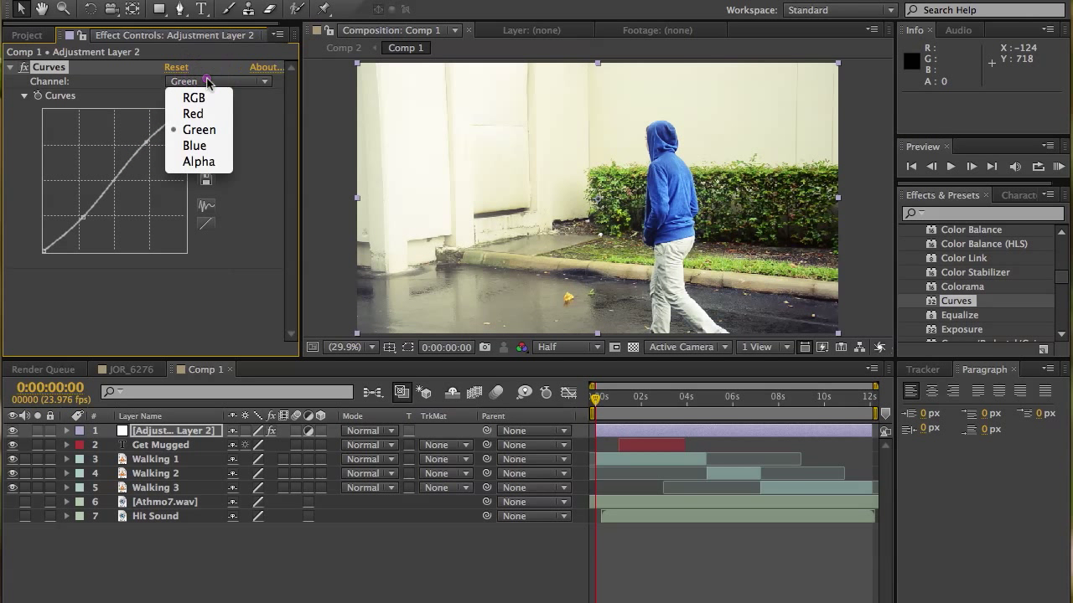
click(195, 144)
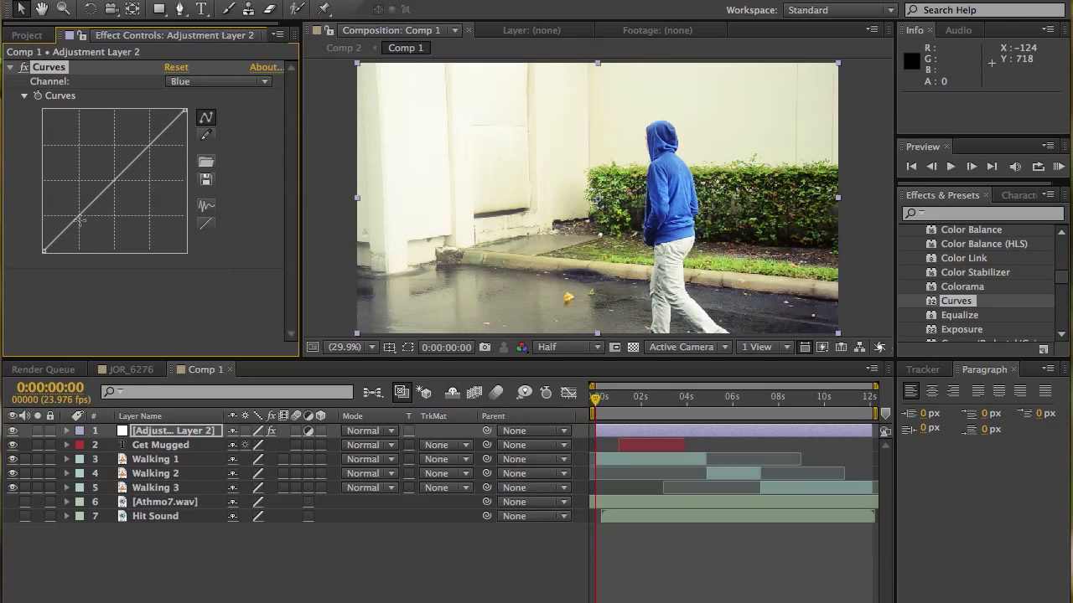
drag(81, 220, 74, 221)
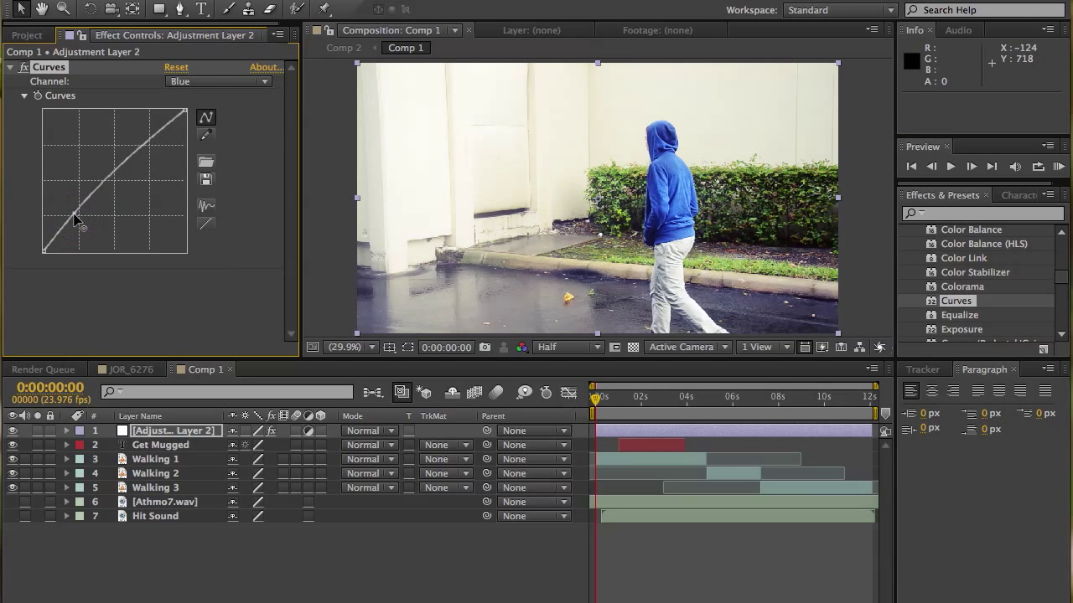
drag(81, 218, 154, 155)
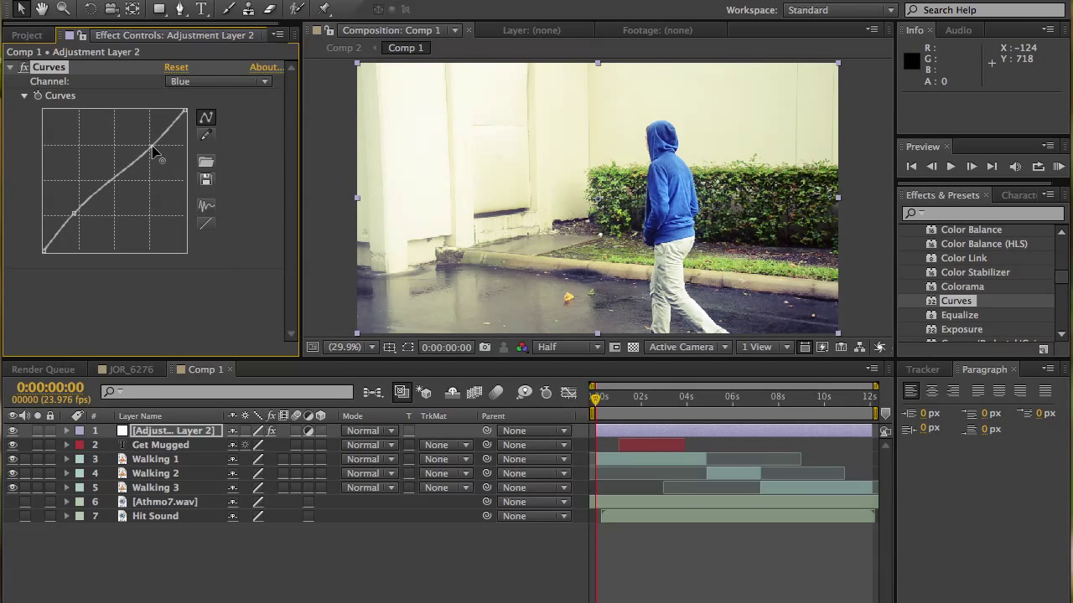
Lower the Hue/Saturation master saturation to about -21 on the adjustment layer
scroll(down, 3)
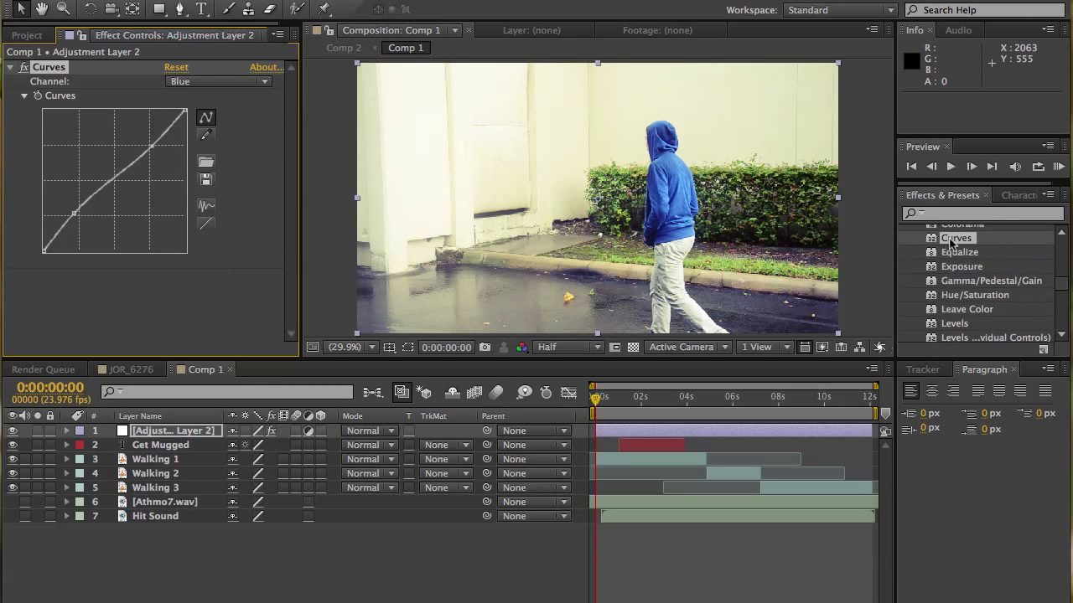
scroll(down, 3)
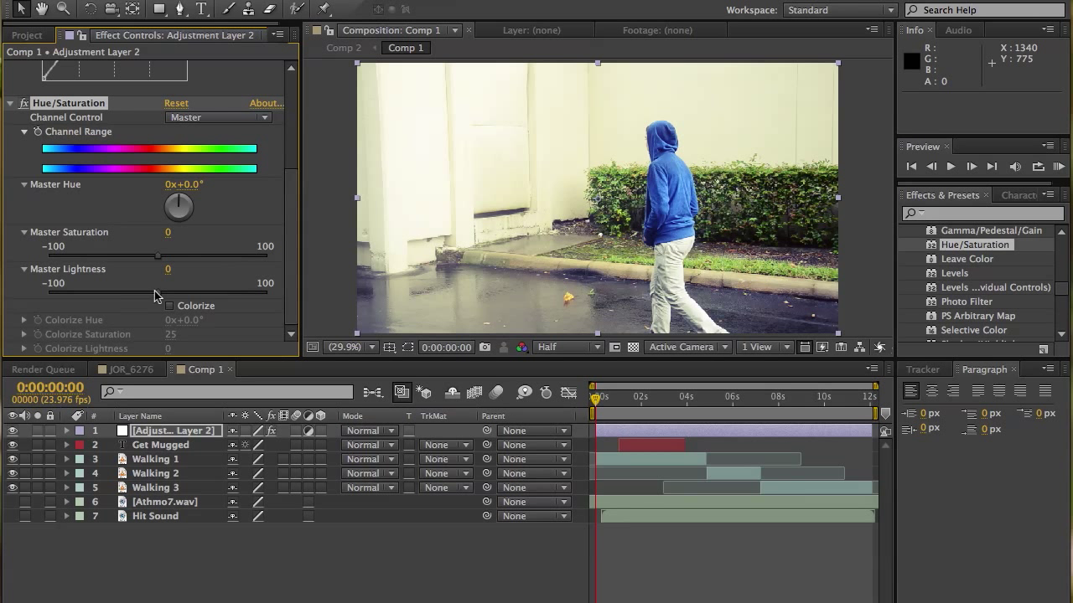
drag(158, 255, 126, 255)
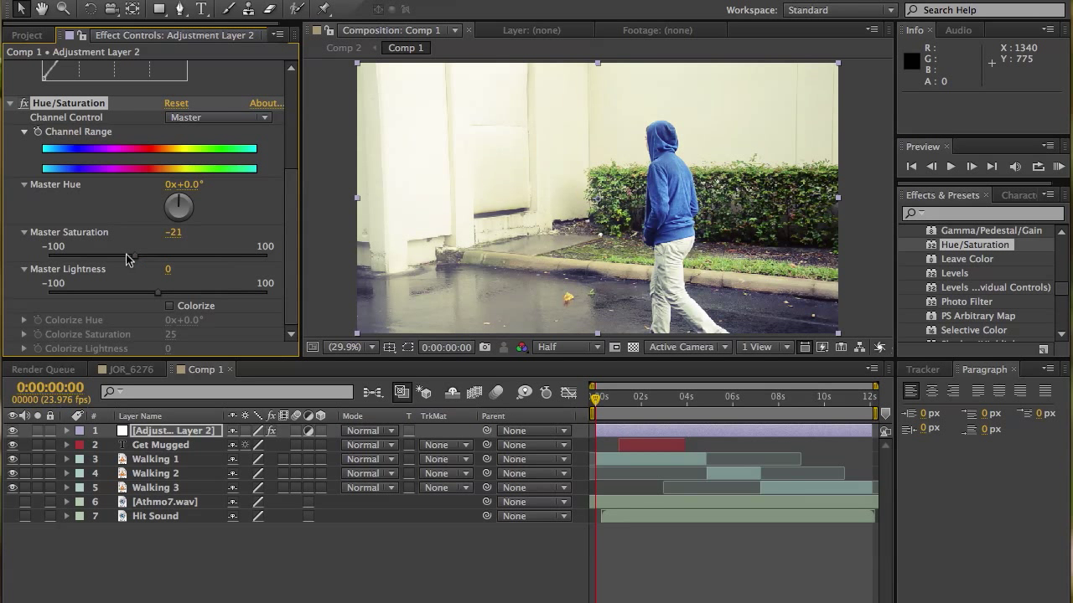
drag(135, 257, 100, 256)
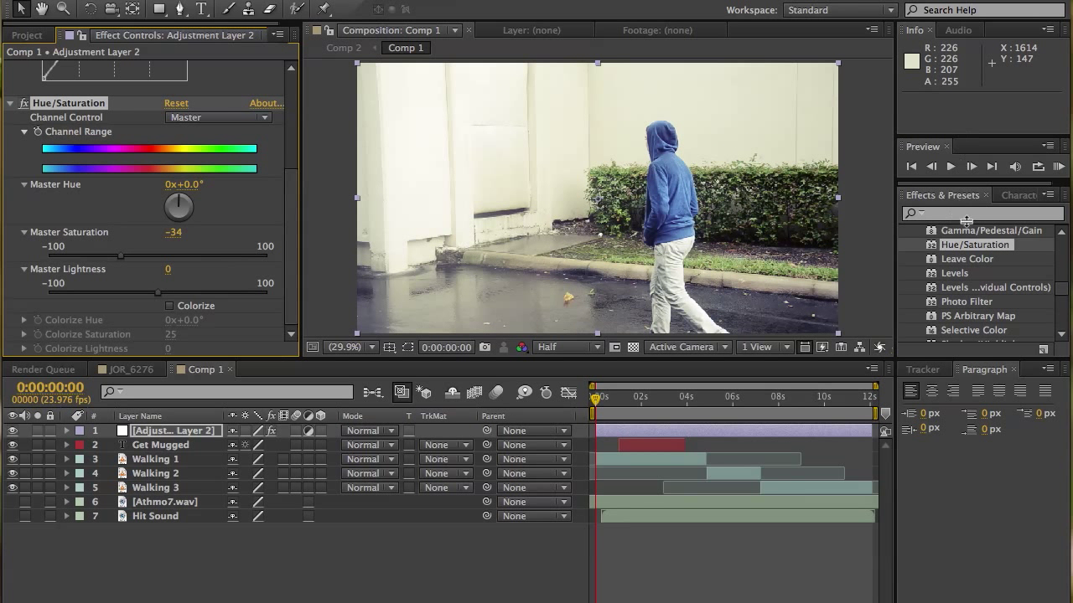
scroll(down, 3)
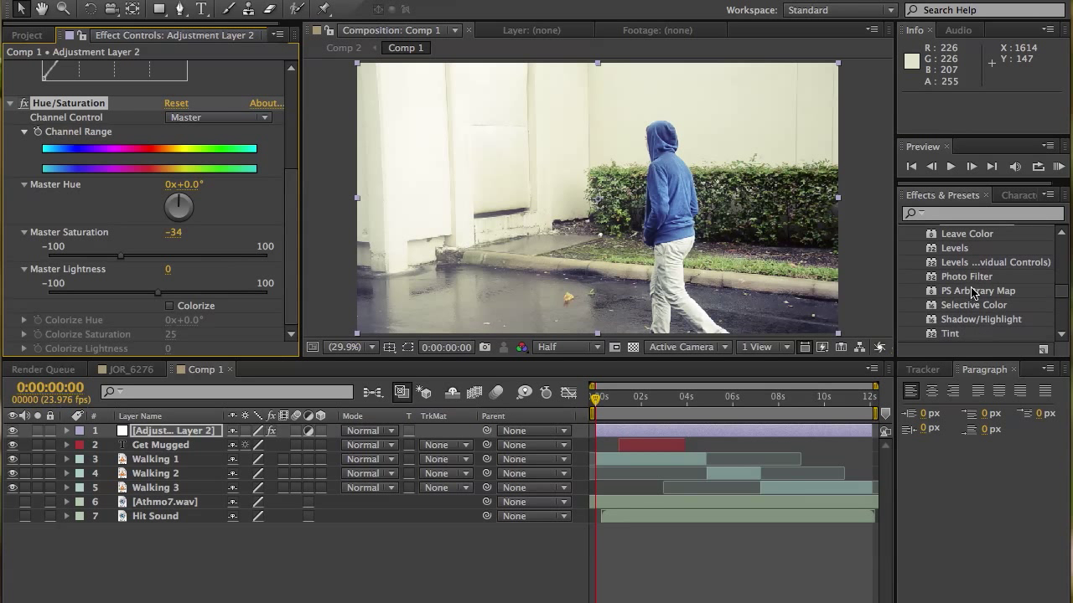
scroll(up, 3)
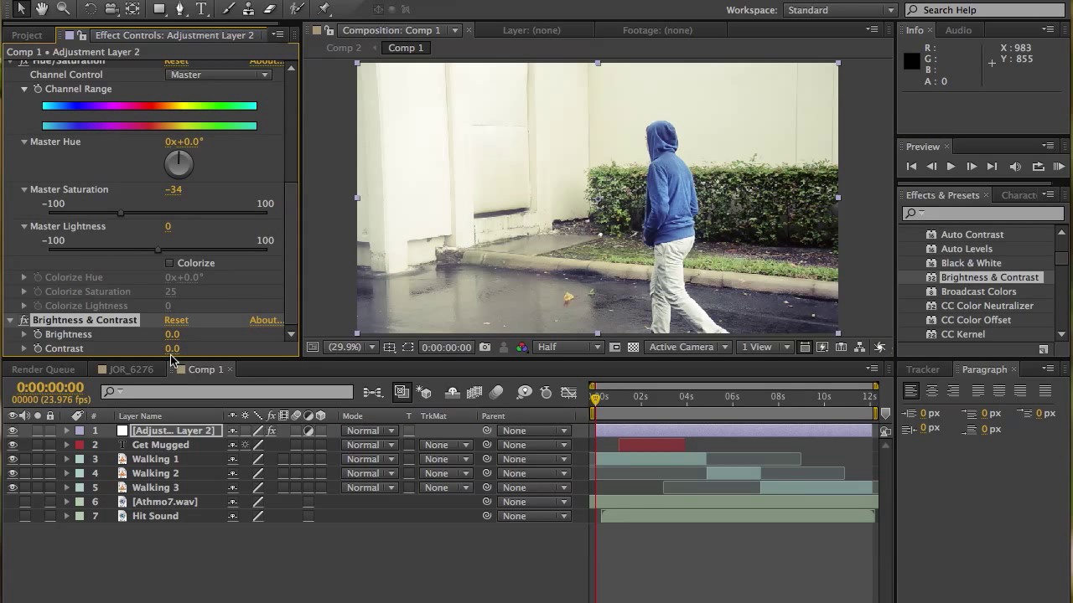
Set Brightness & Contrast to Brightness -11 and Contrast 8, slightly darkening the footage
drag(176, 335, 165, 335)
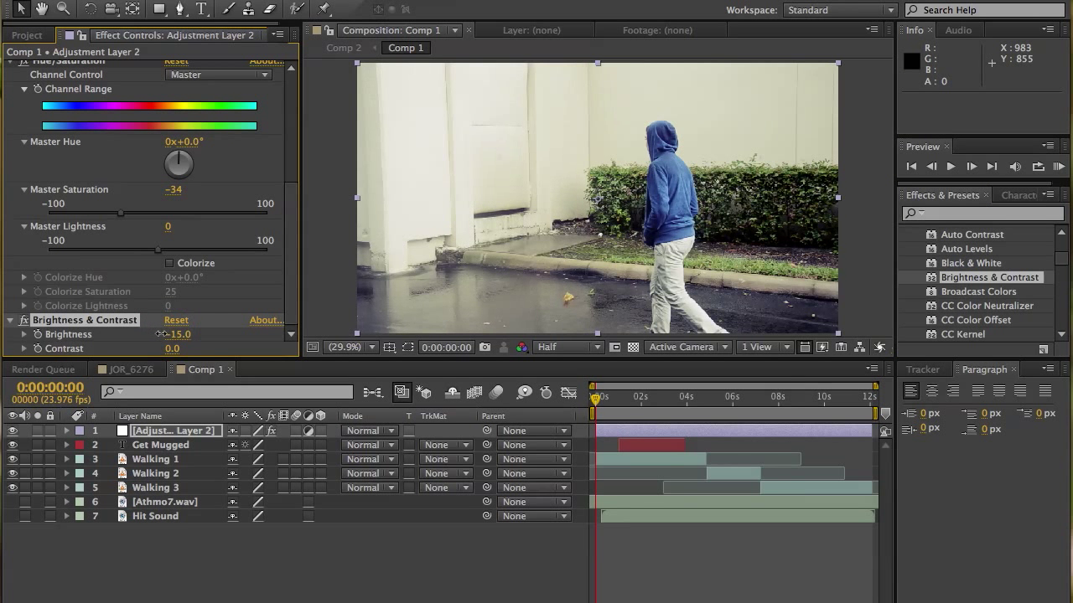
drag(176, 335, 180, 335)
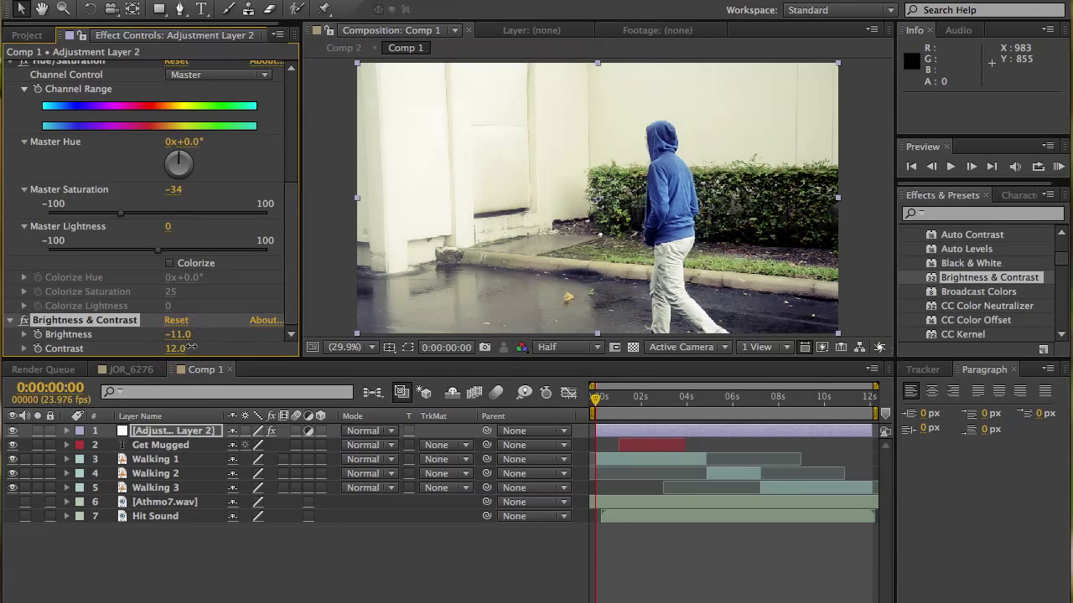
drag(184, 347, 171, 347)
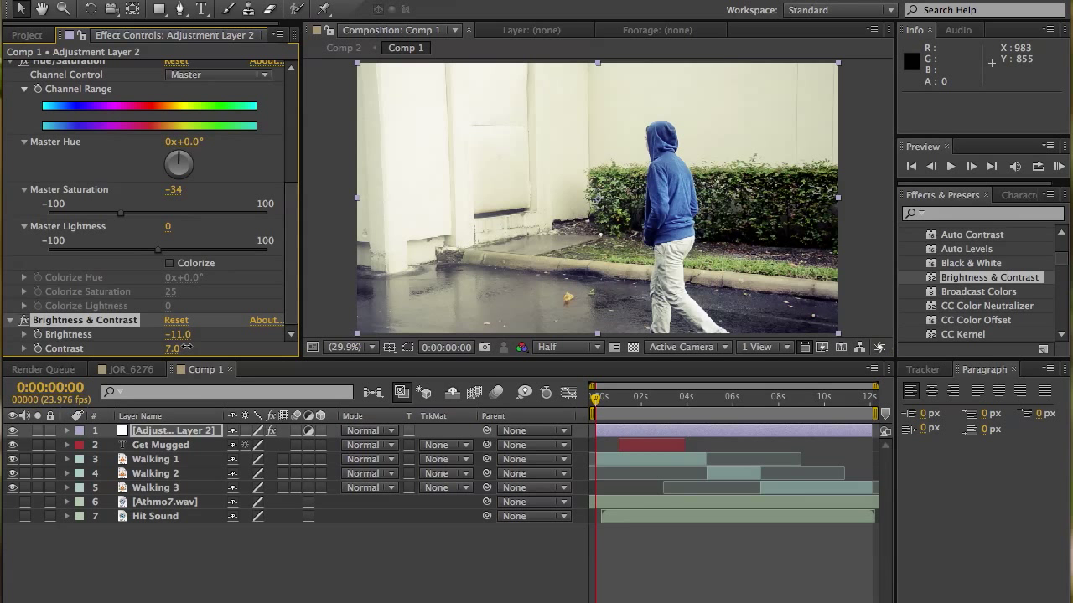
click(177, 348)
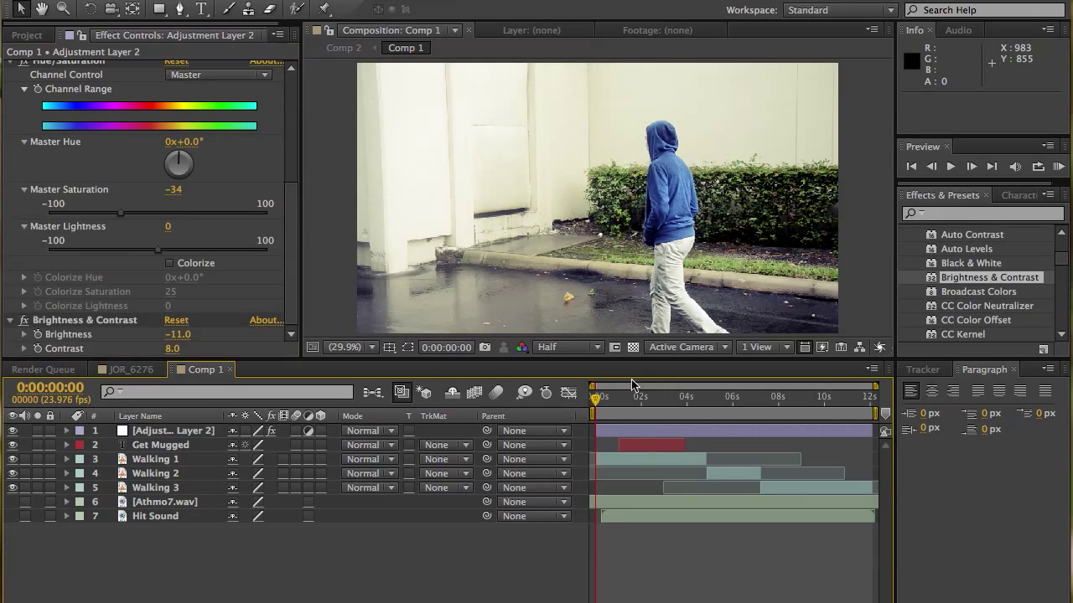
click(624, 396)
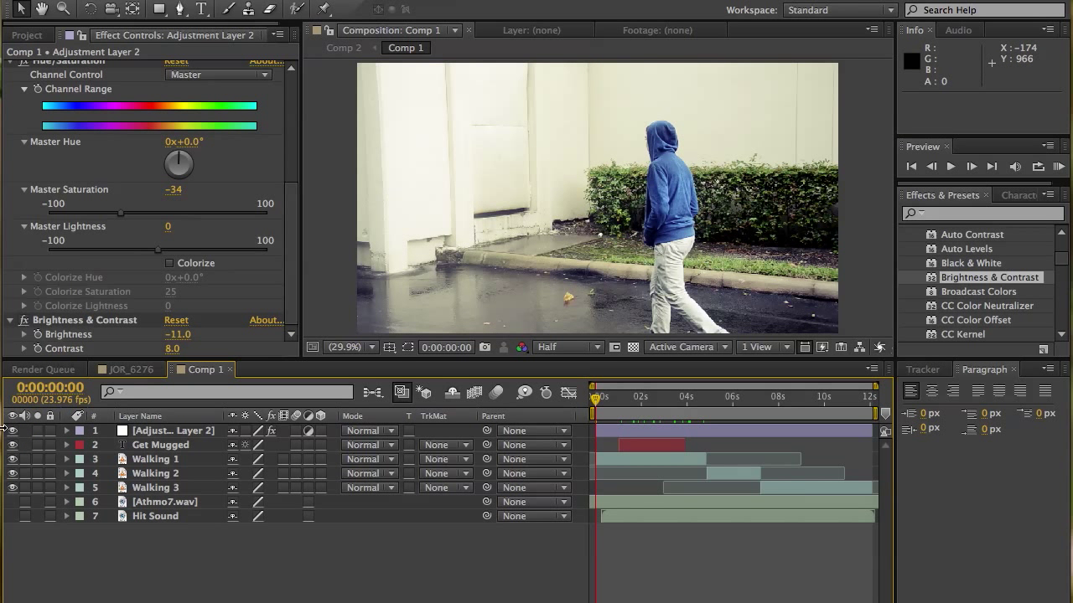
click(13, 429)
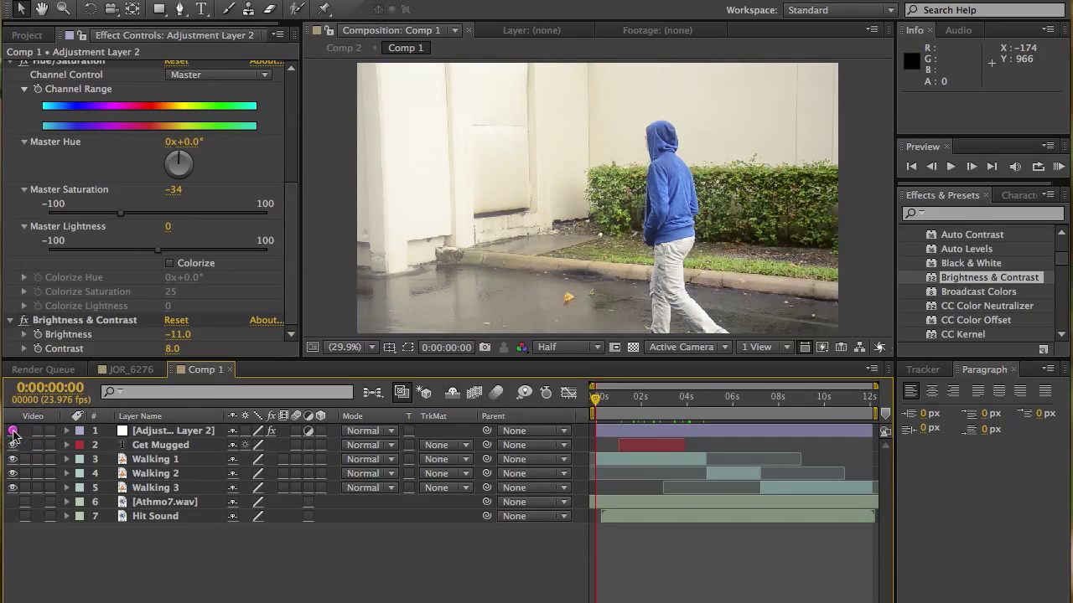
click(595, 396)
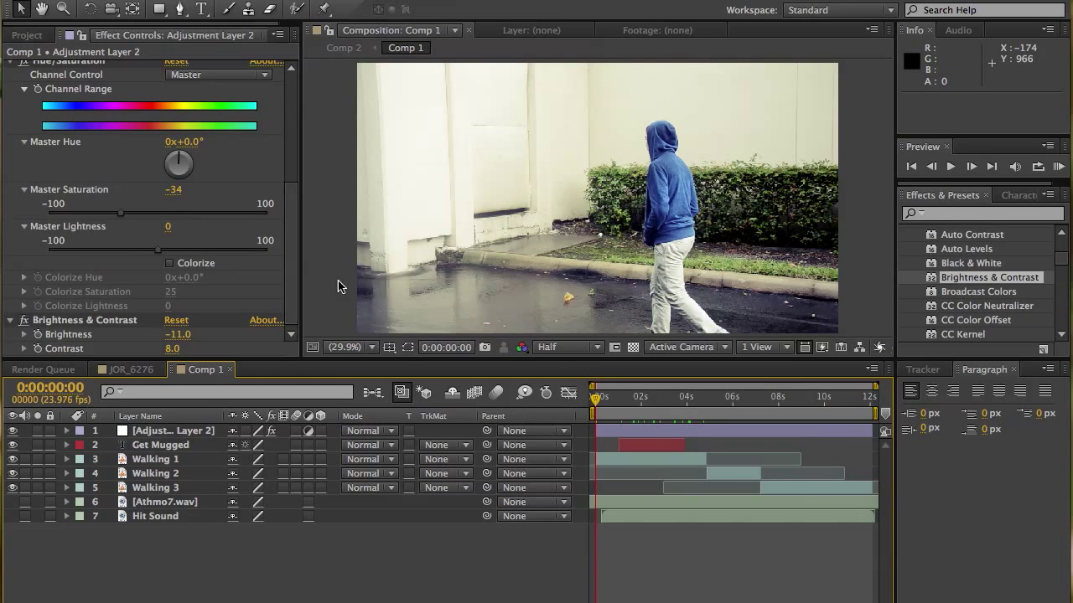
click(27, 34)
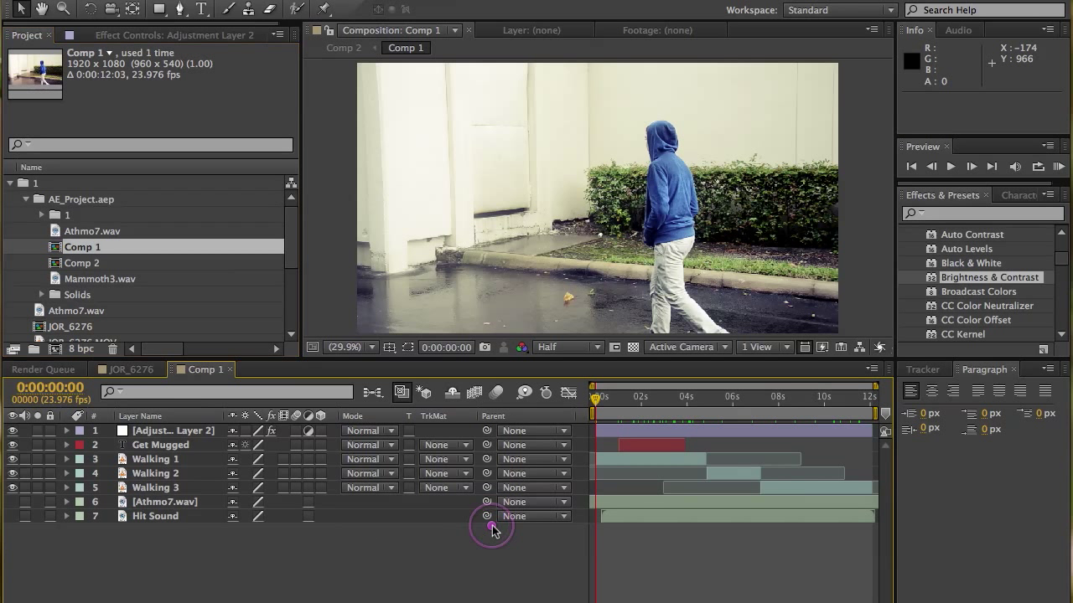
click(645, 395)
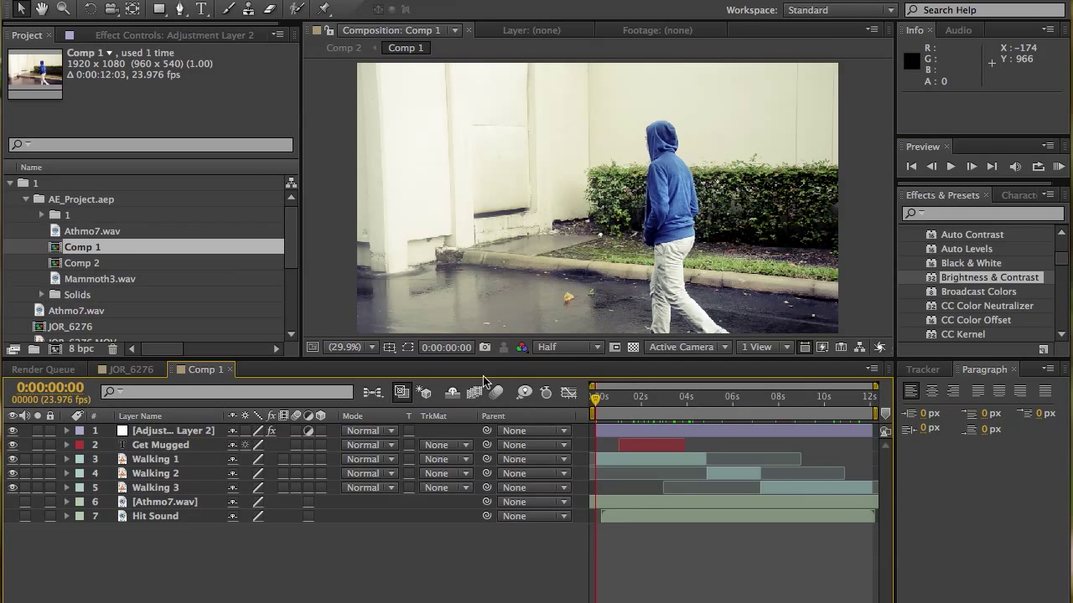
mouse_move(119, 260)
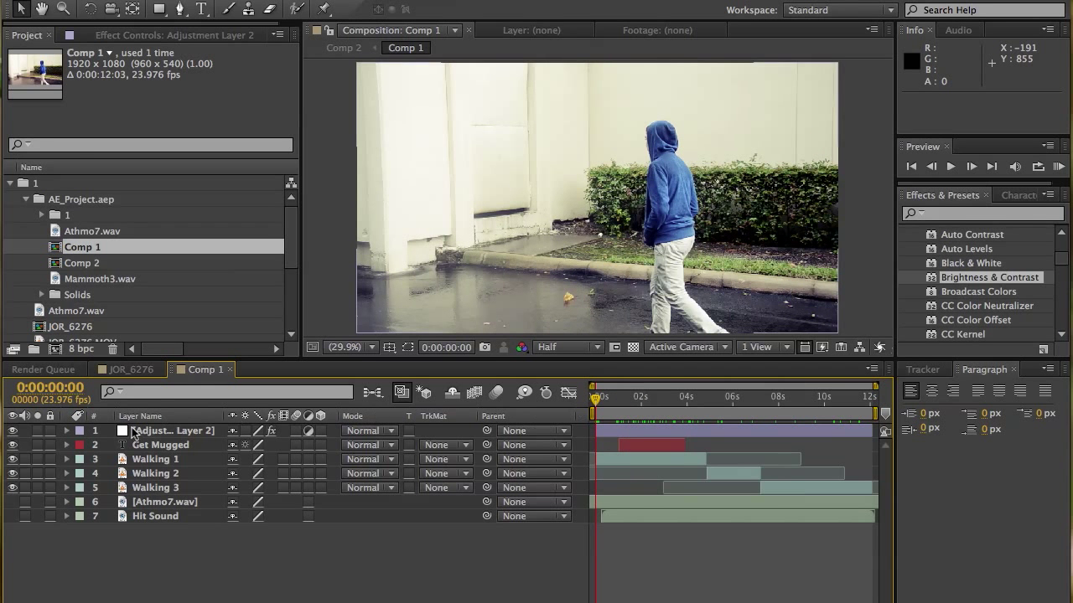
click(174, 429)
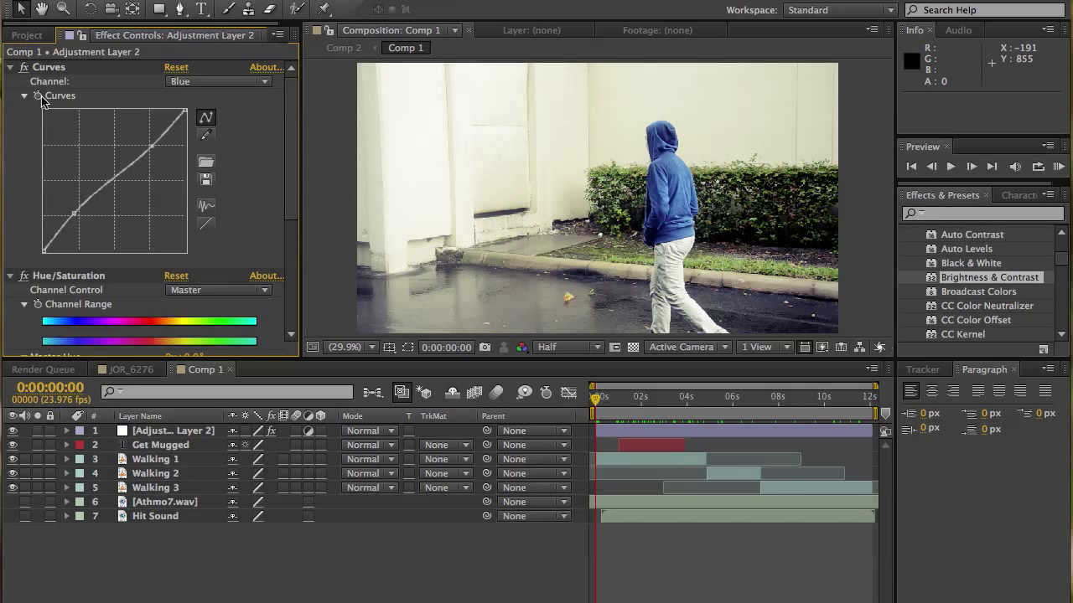
mouse_move(613, 409)
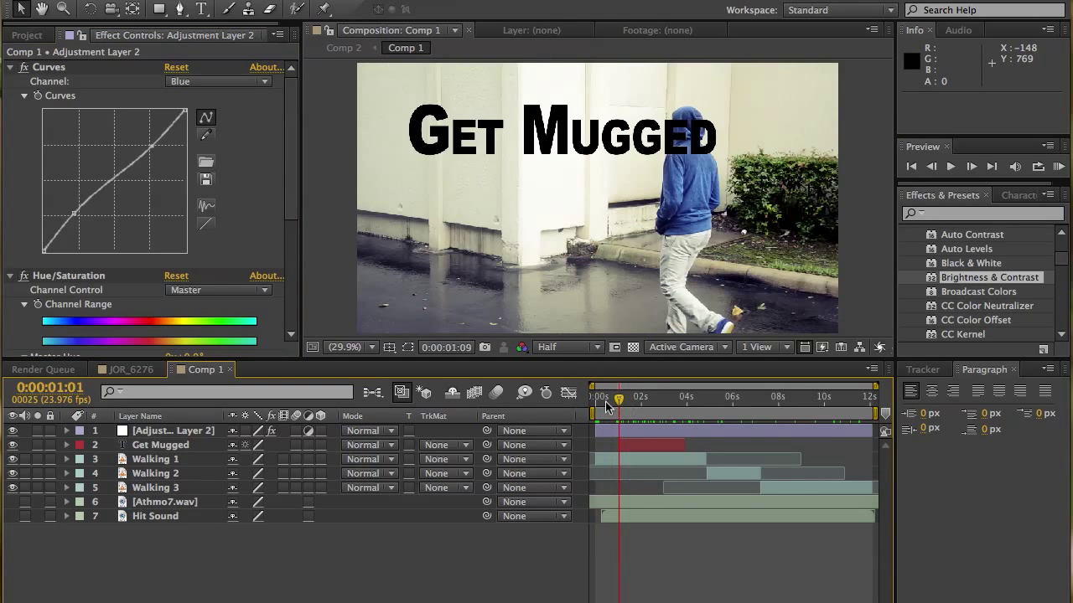
Add a new comp-sized black solid layer on top of Comp 1
right_click(160, 445)
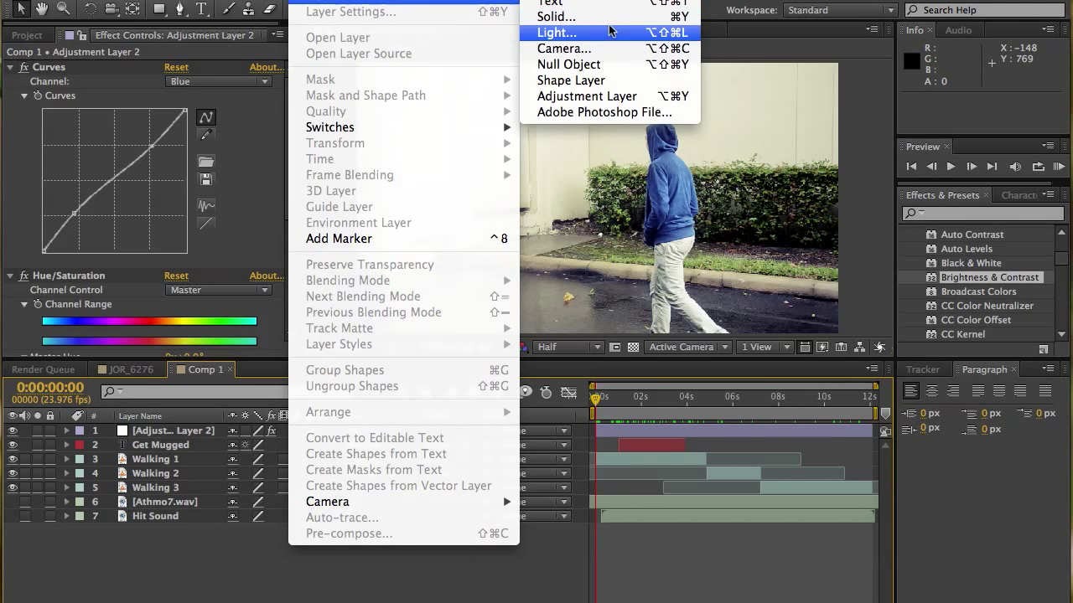
click(556, 17)
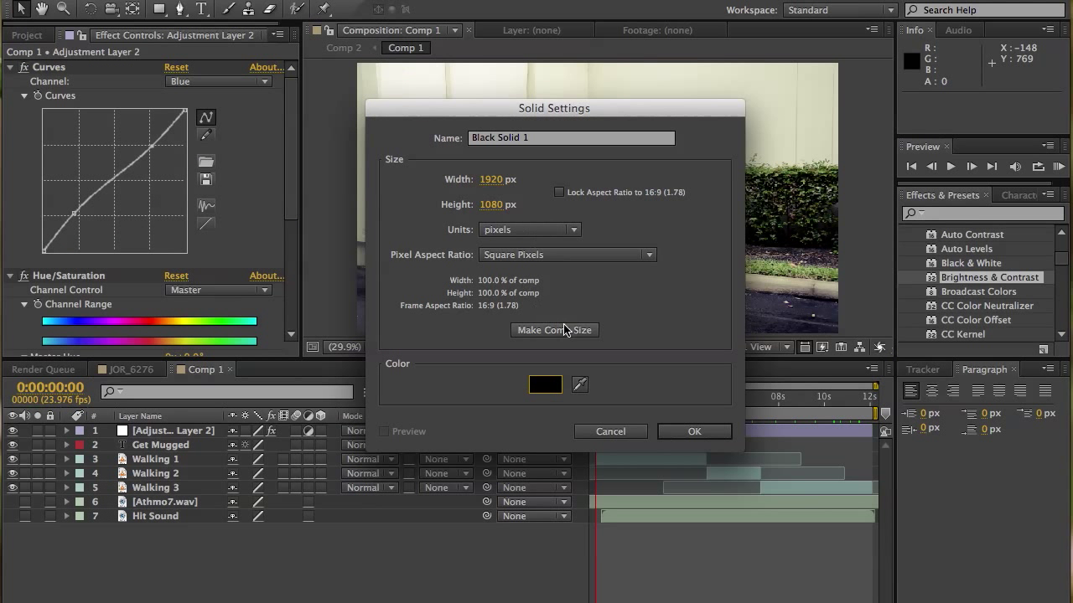
click(694, 431)
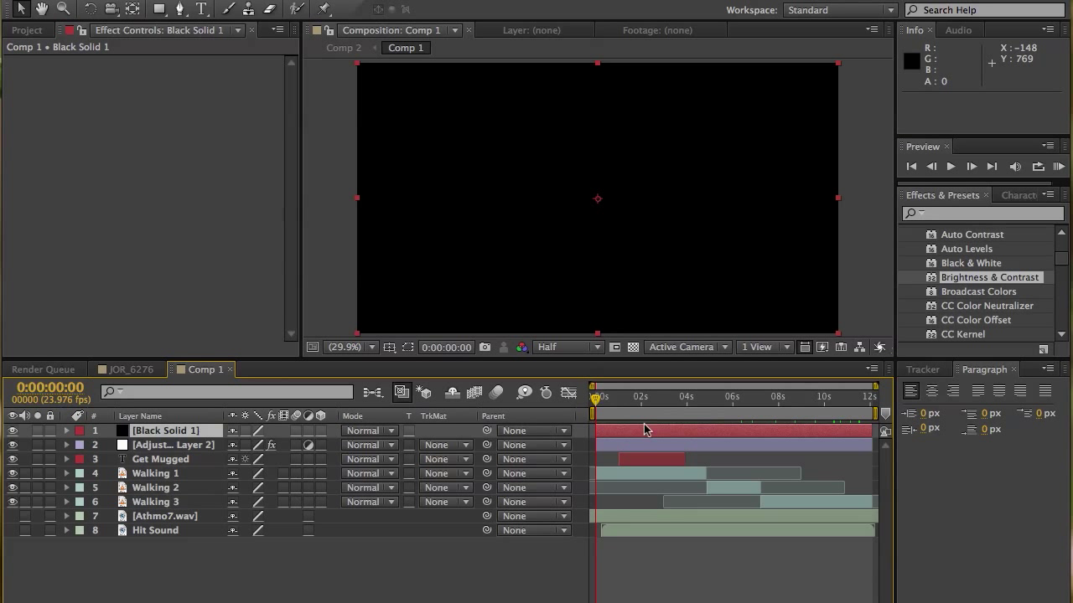
Keyframe the solid's Opacity from 100% at 0s to 0% at 15 frames for a fade in
click(606, 396)
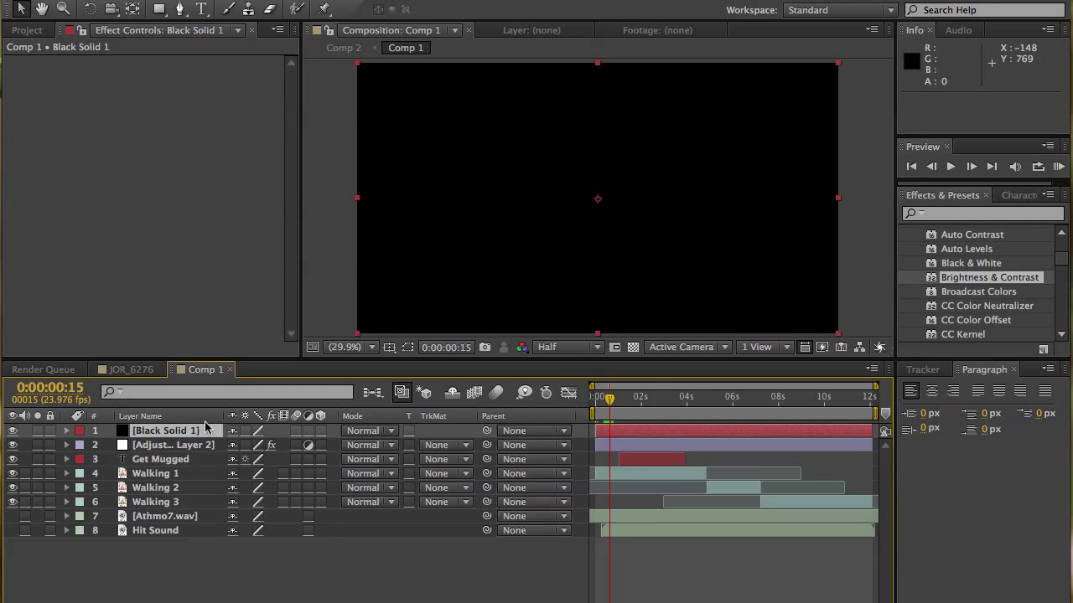
click(67, 431)
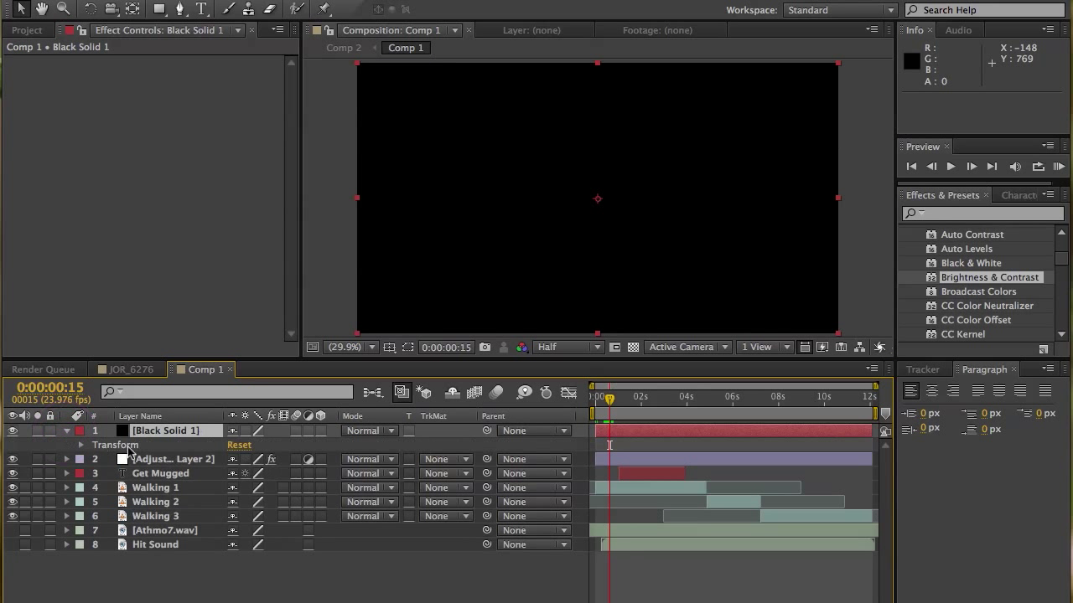
click(80, 446)
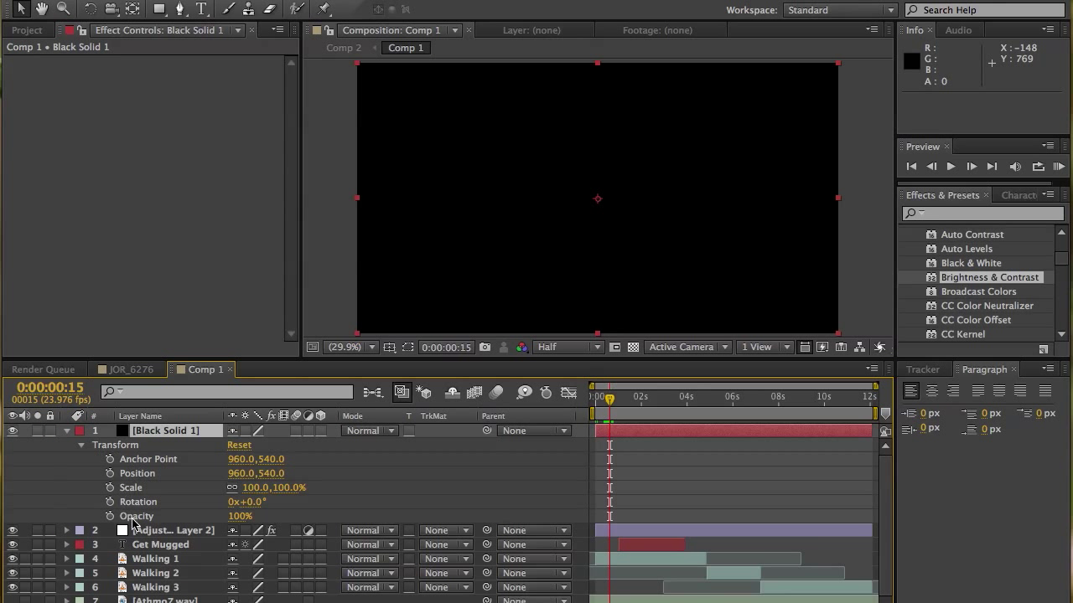
click(137, 516)
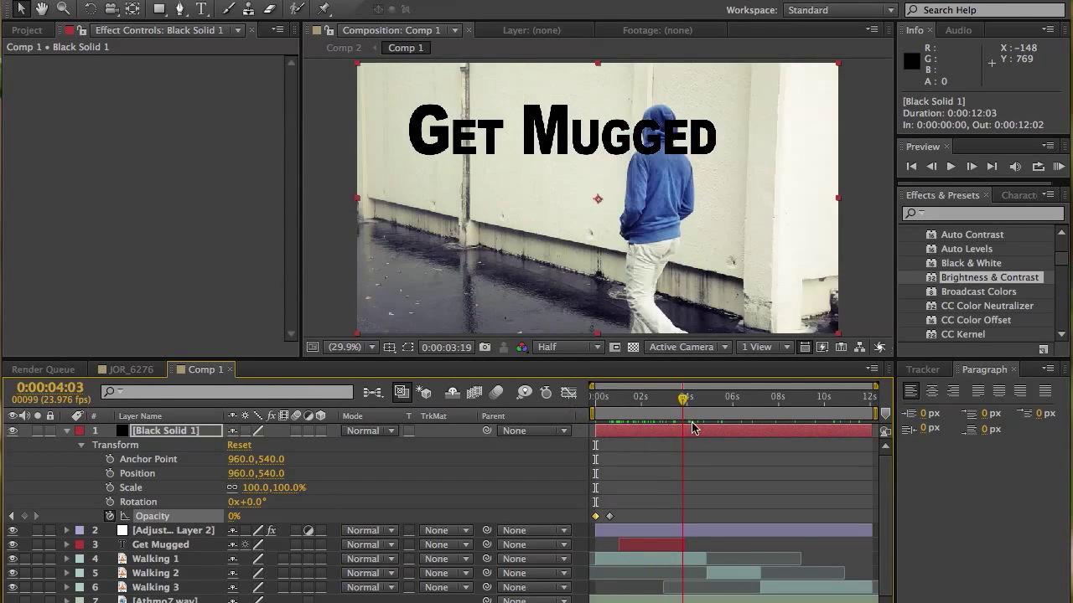
click(730, 396)
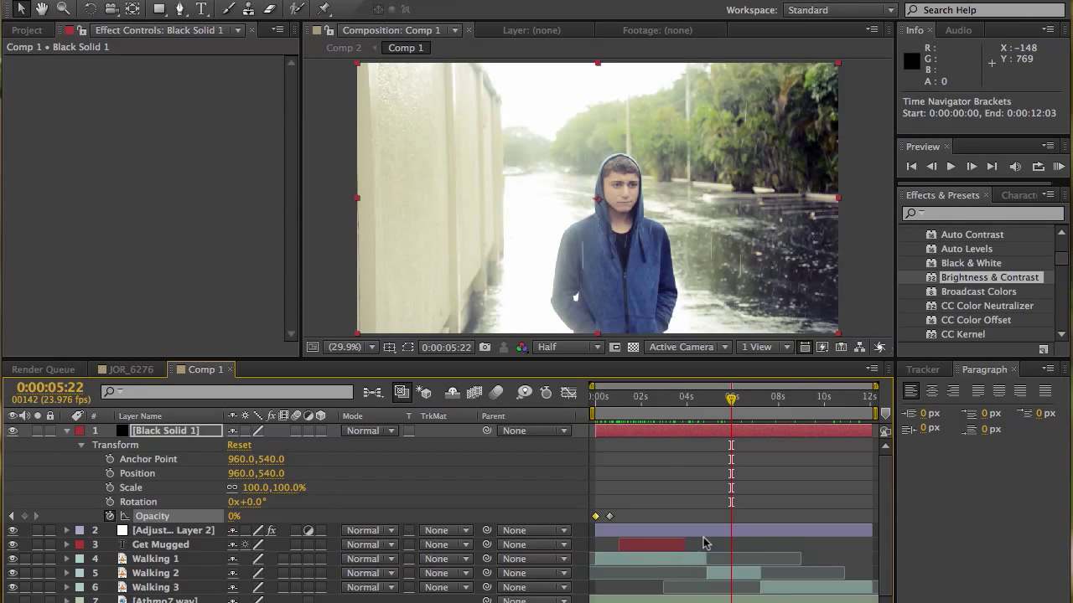
click(853, 396)
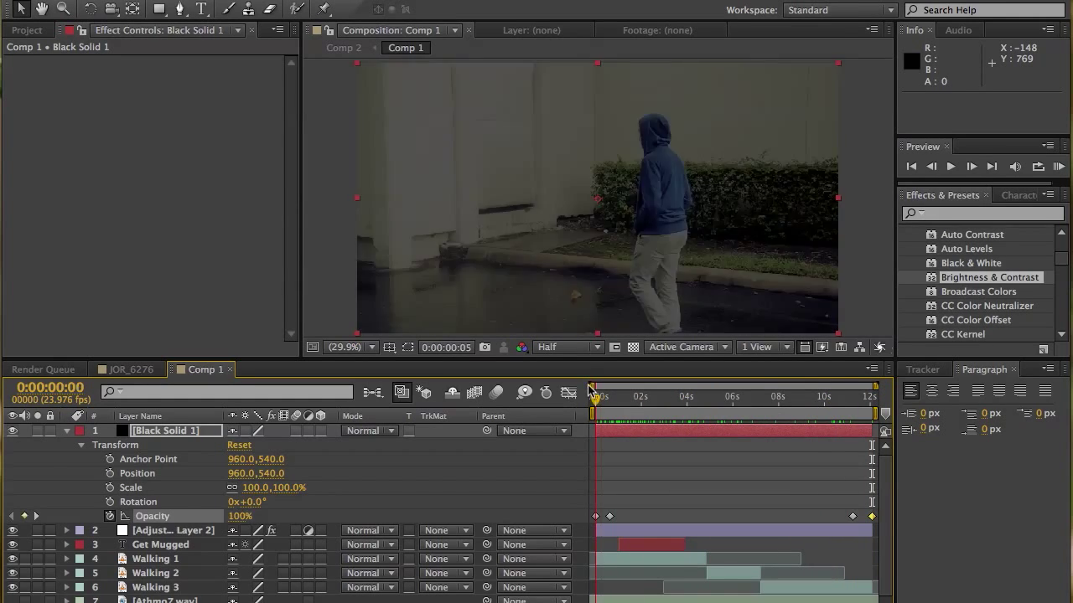
Keyframe the black solid's opacity from 0% to 100% at the comp's end for a fade out
drag(592, 395, 623, 396)
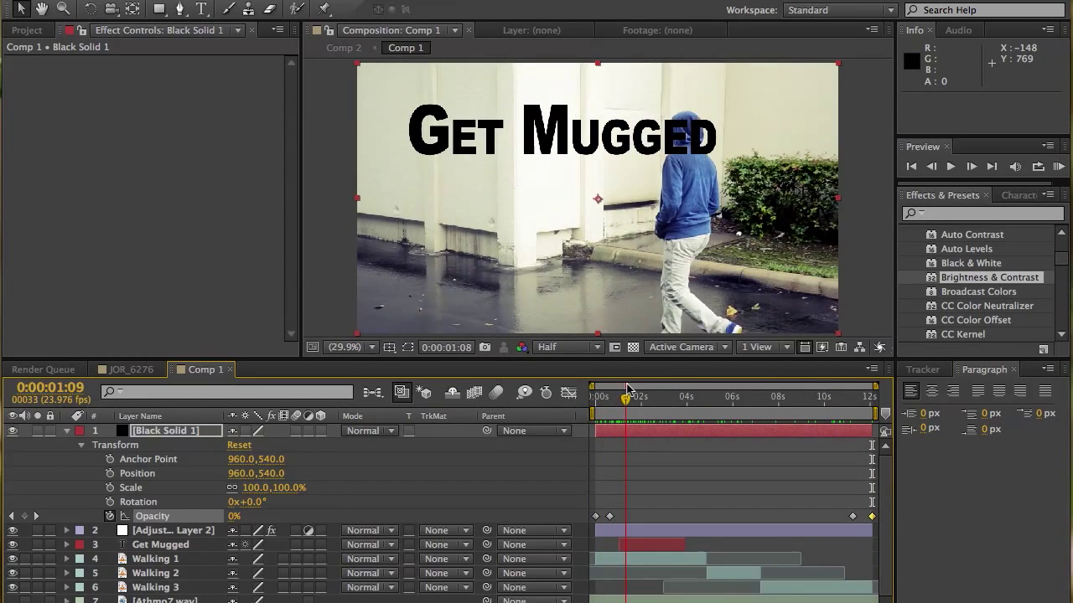
click(717, 396)
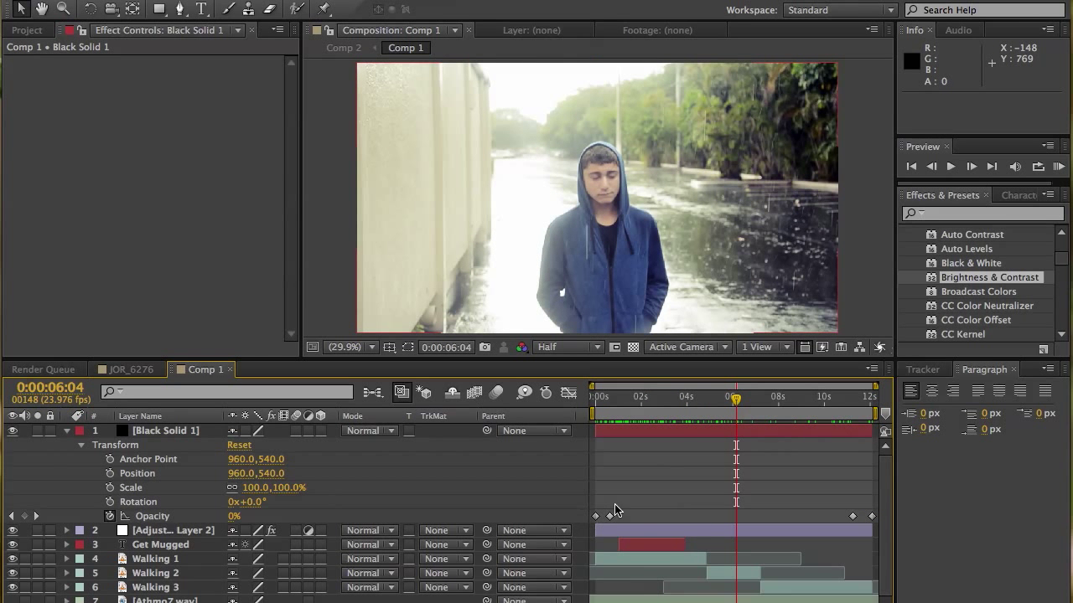
mouse_move(735, 399)
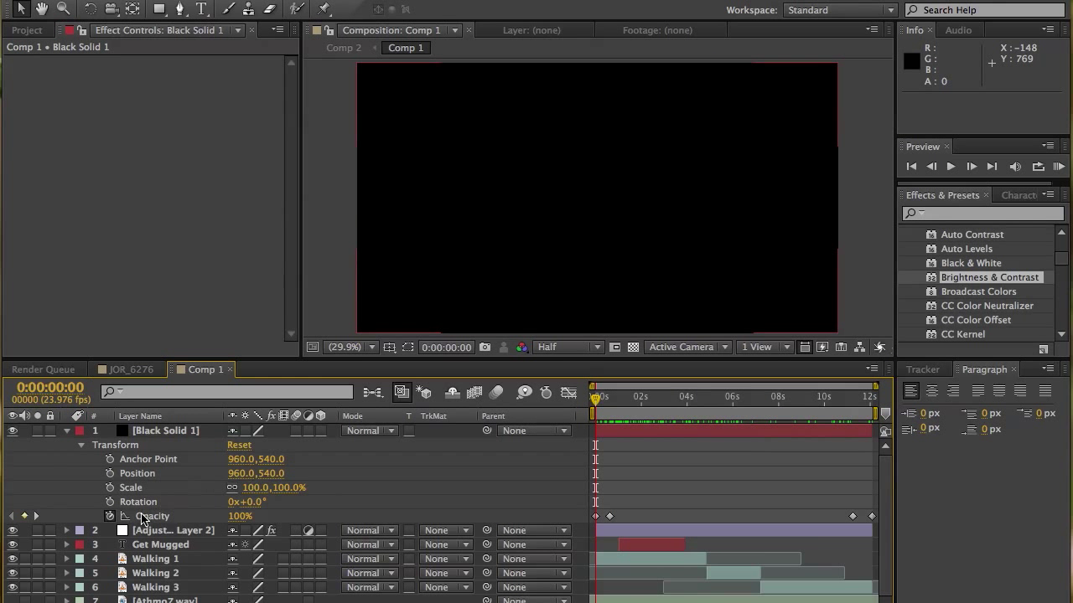
click(164, 429)
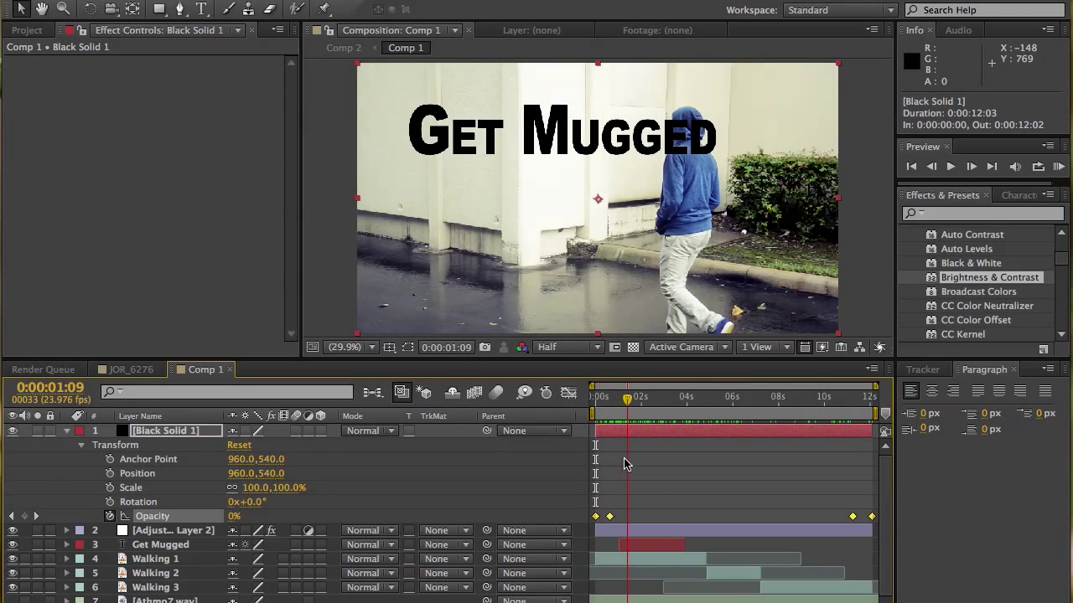
Review the title and adjustment layers and return to the start to preview the fades
click(161, 538)
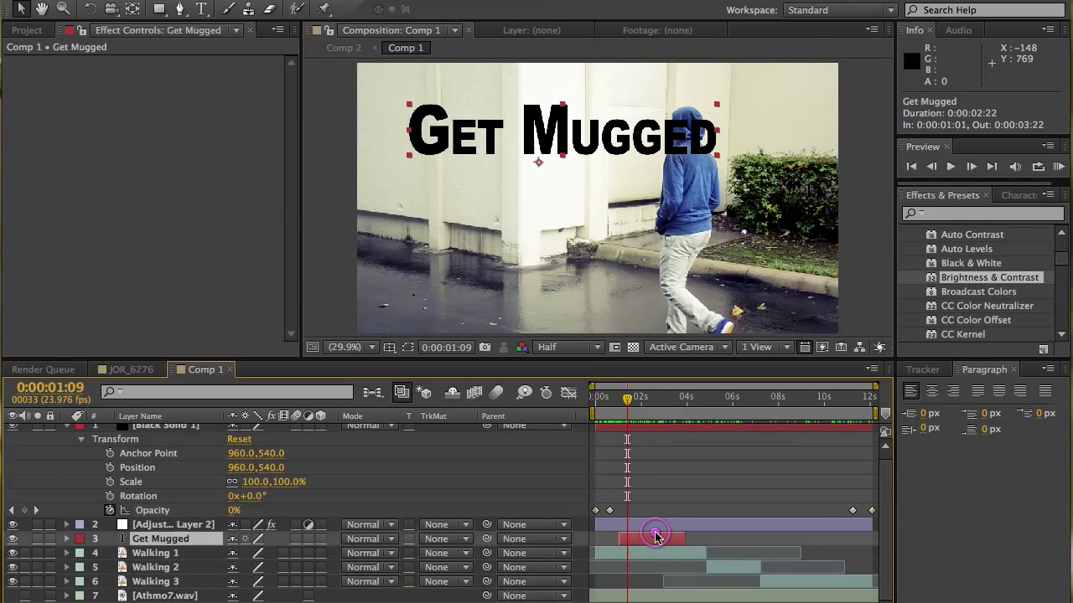
click(173, 523)
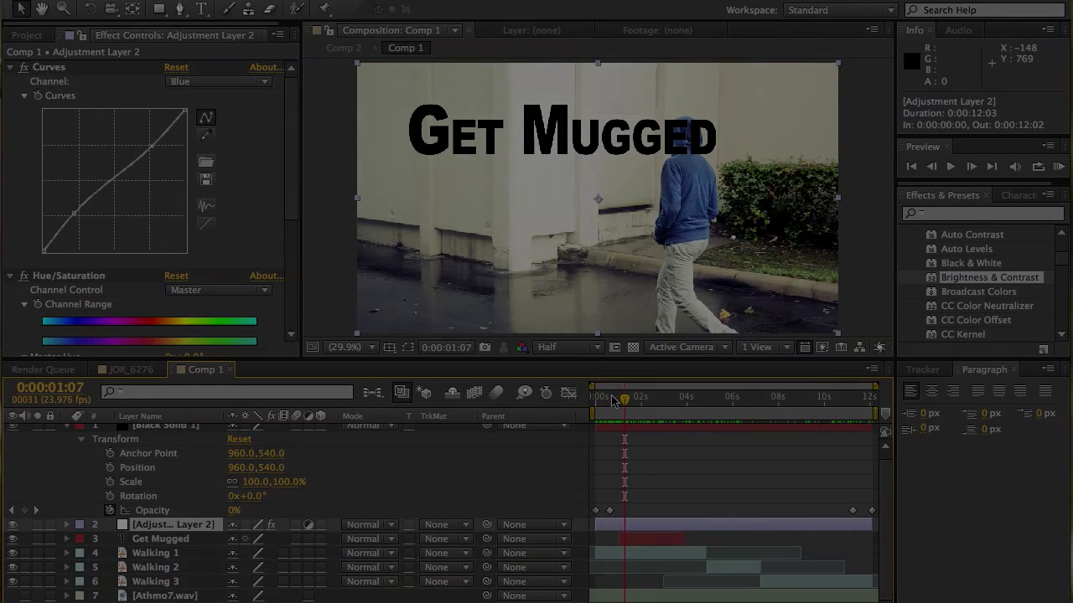
click(595, 395)
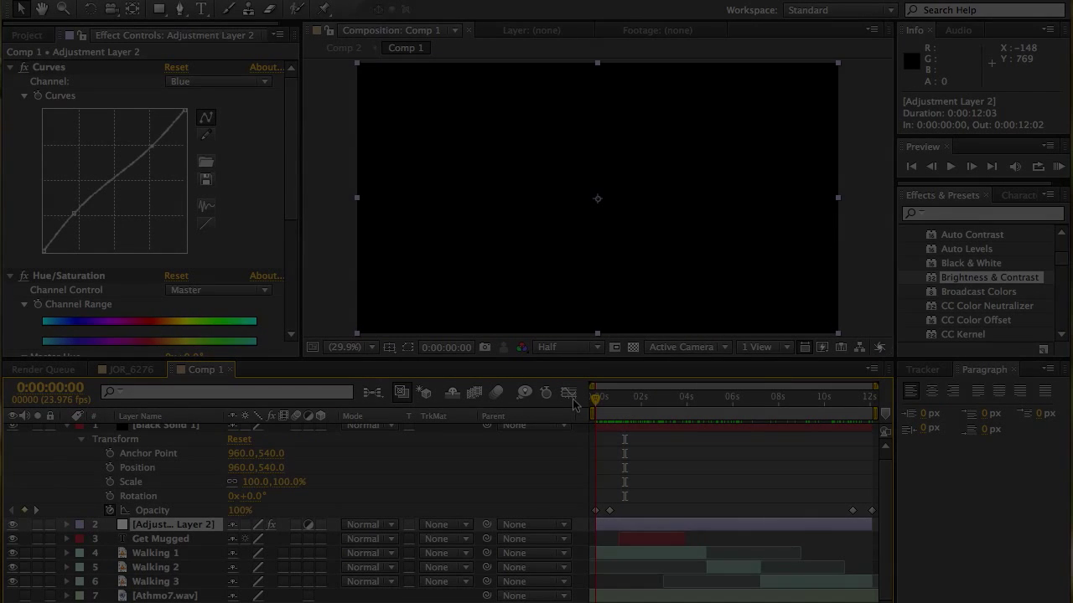